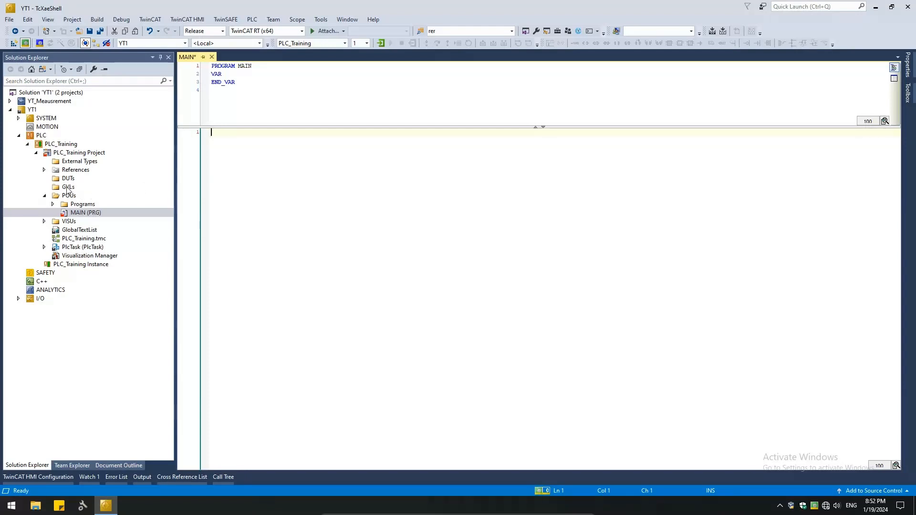
Add a new global variable list GVL_CTU under the GVLs folder and open it
click(68, 187)
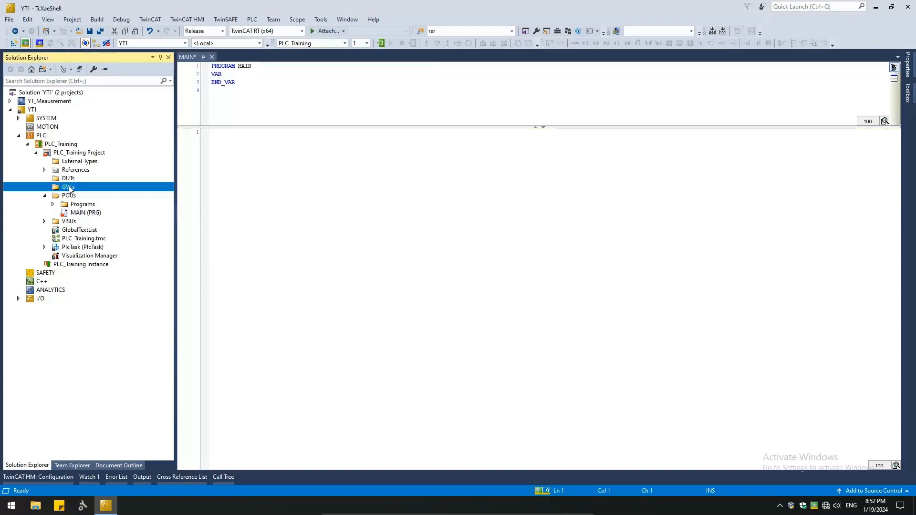
right_click(67, 186)
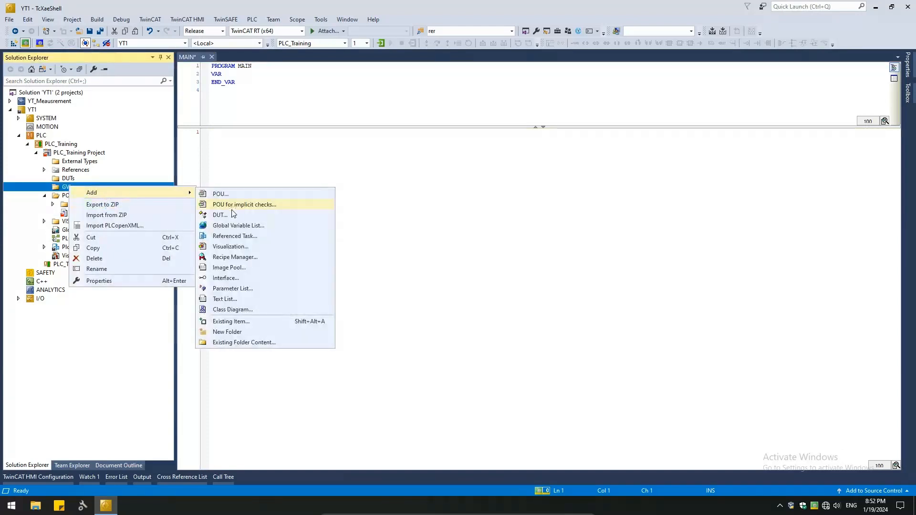
click(238, 225)
text(GVL_CTU)
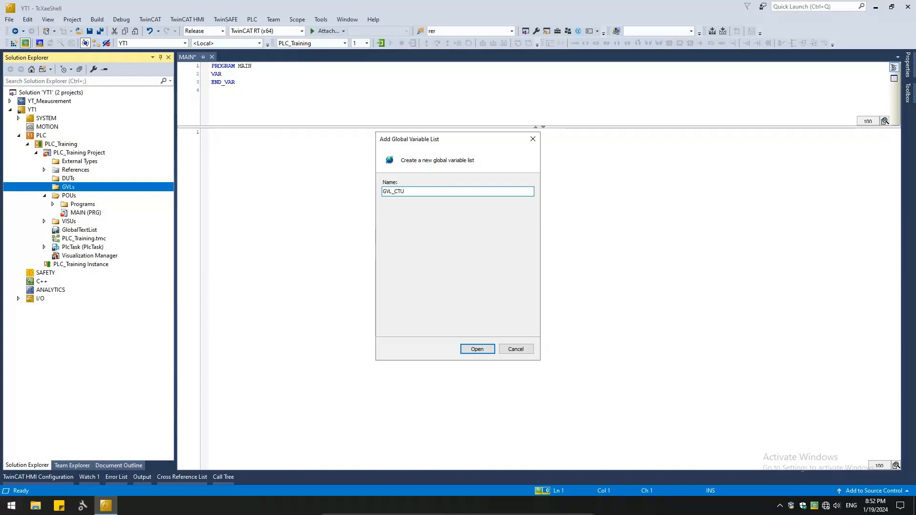
click(477, 349)
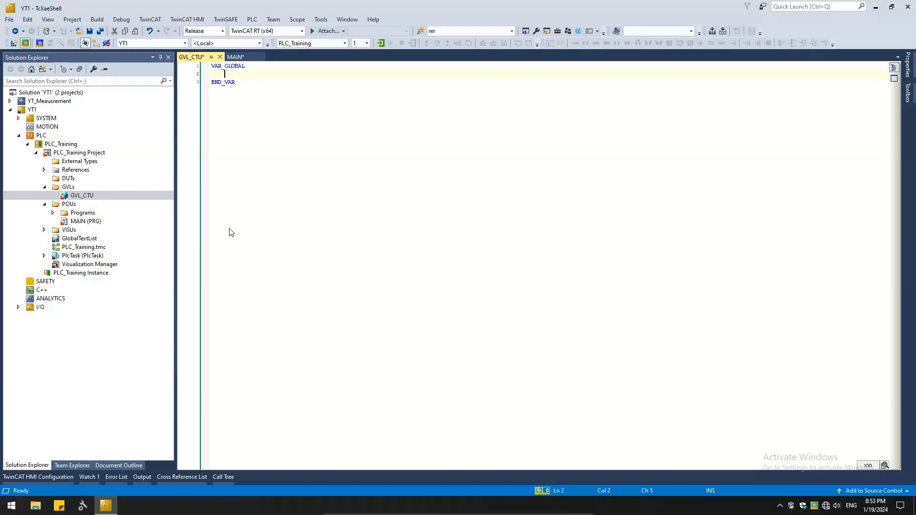
Declare ctuBottles : CTU and bSensor : BOOL in the VAR_GLOBAL block
text(ctu)
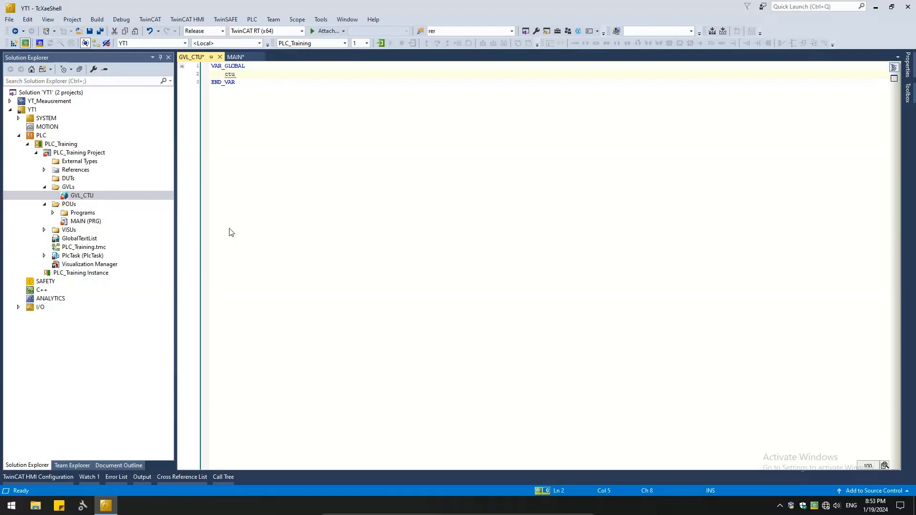
text(Bottles)
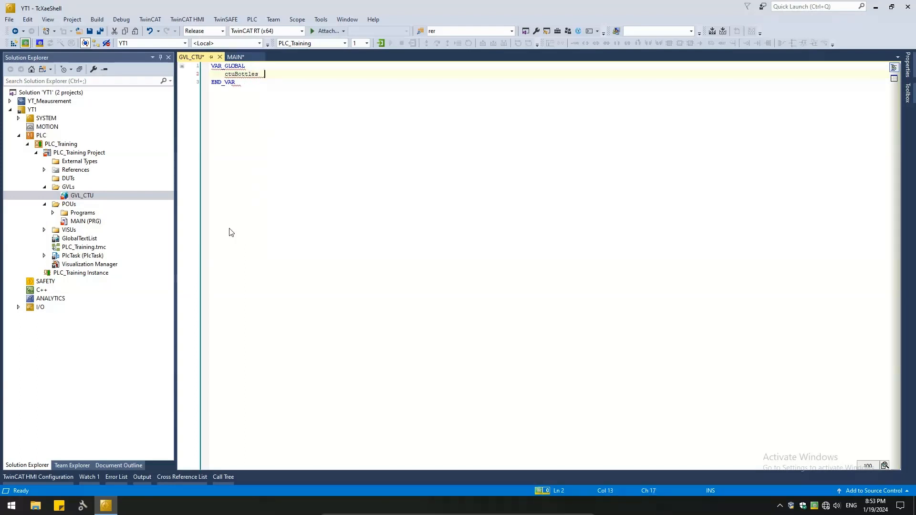
text(:CTU;)
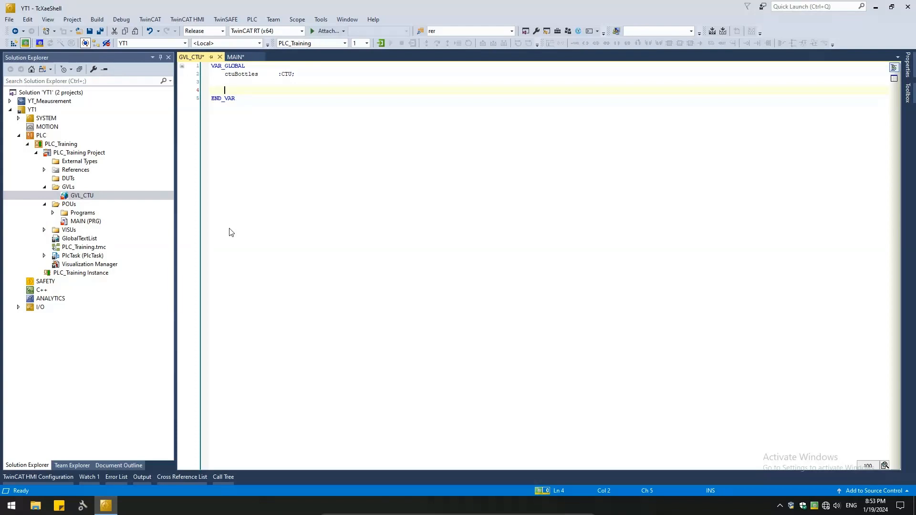
text(bSen)
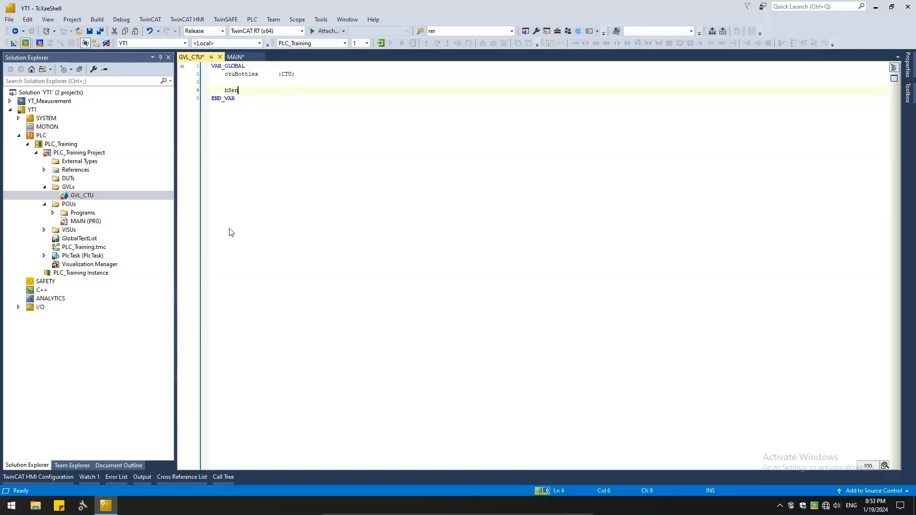
text(nsor :)
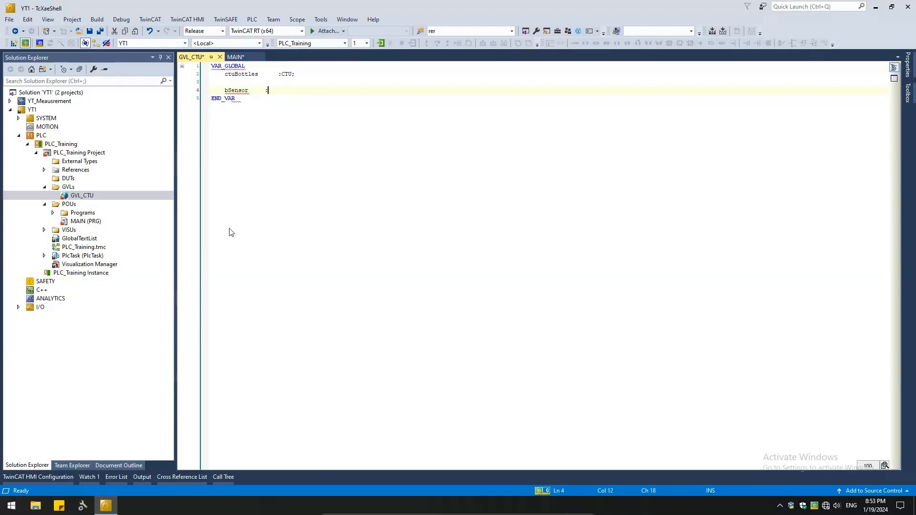
text(bool;)
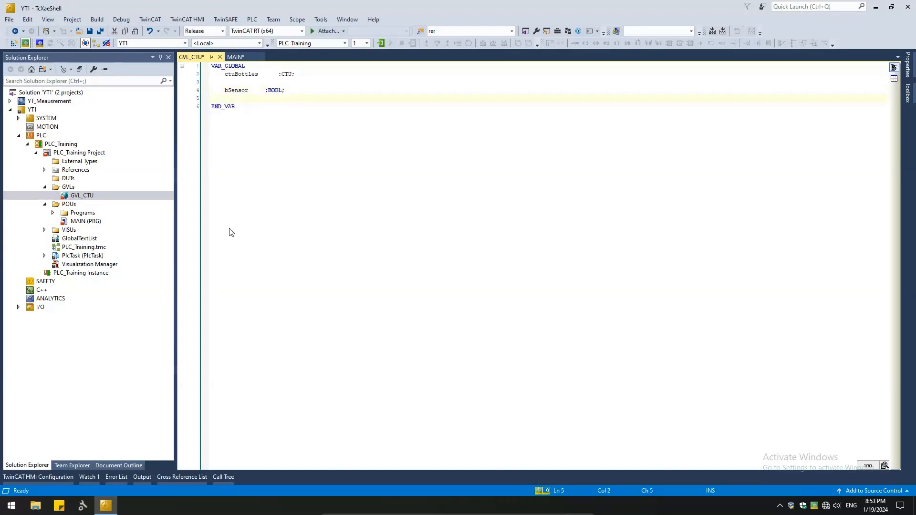
Declare bReset : BOOL and iBottles : UINT below them
text(bReset)
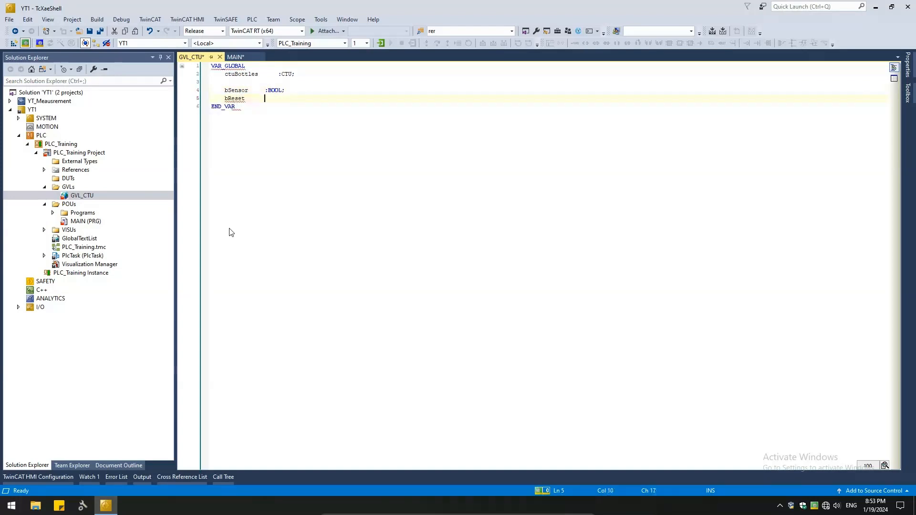
text(:BOOL;)
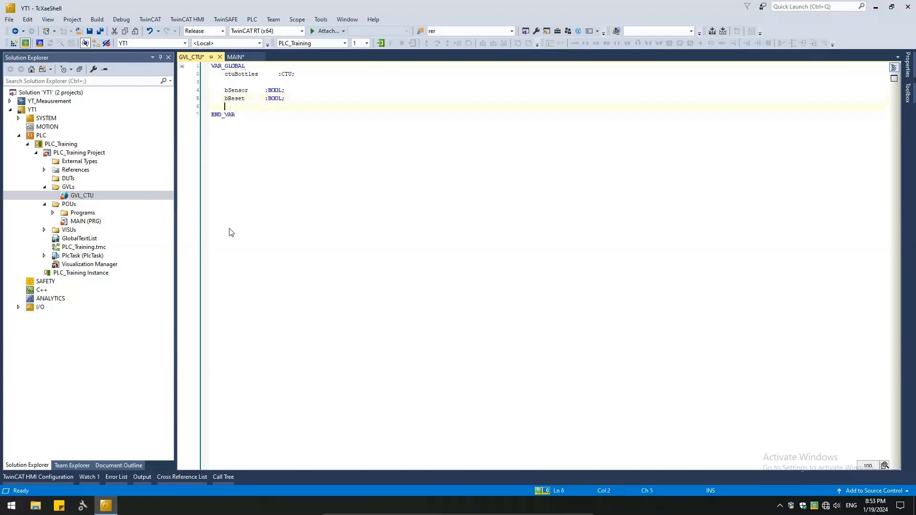
text(b)
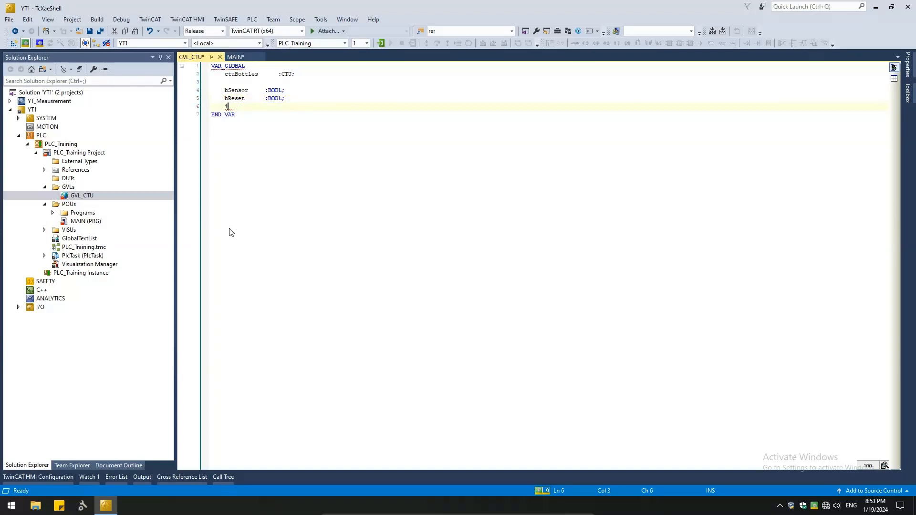
text(iBottles)
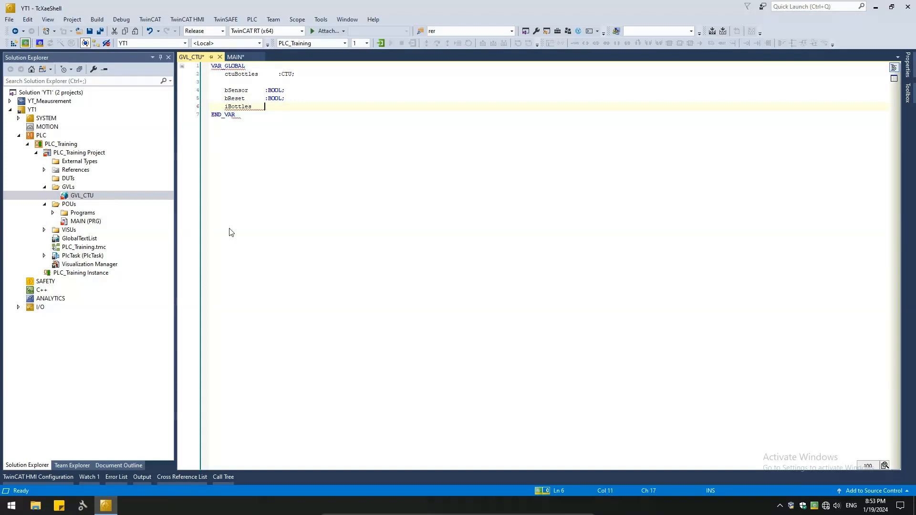
text(:)
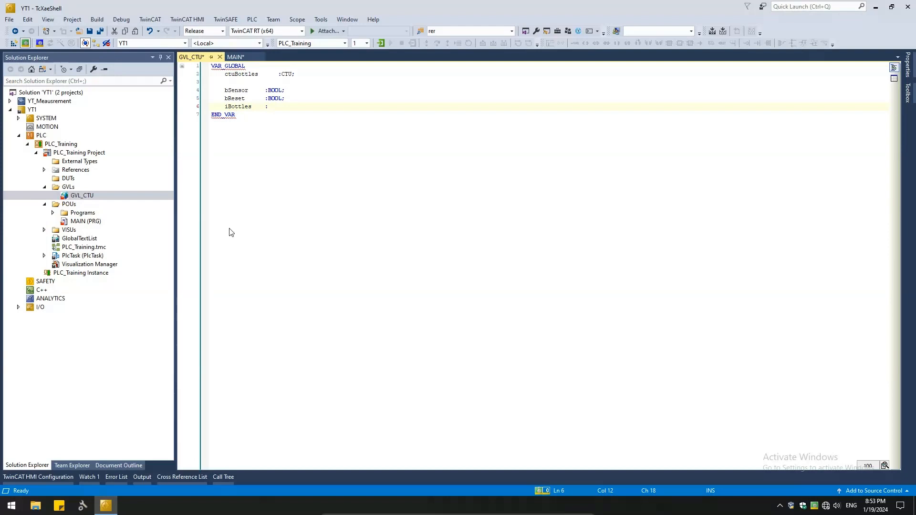
text(U)
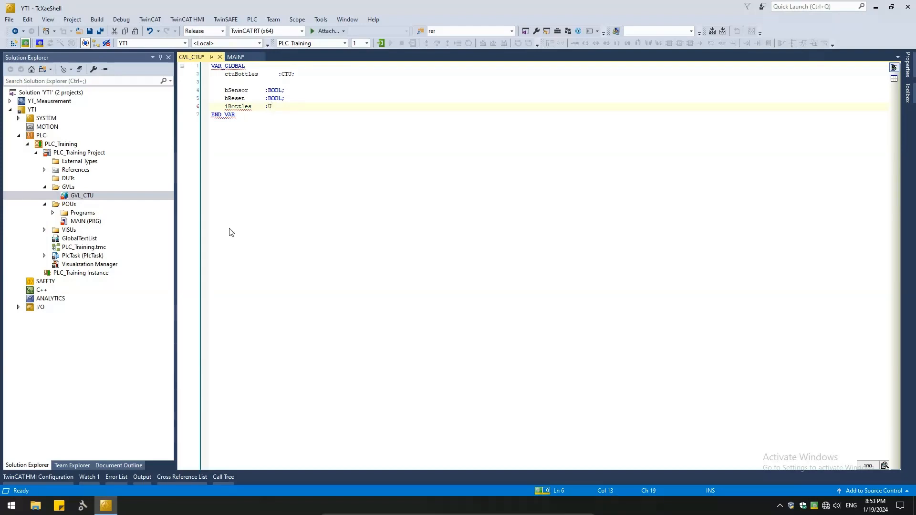
text(INT;)
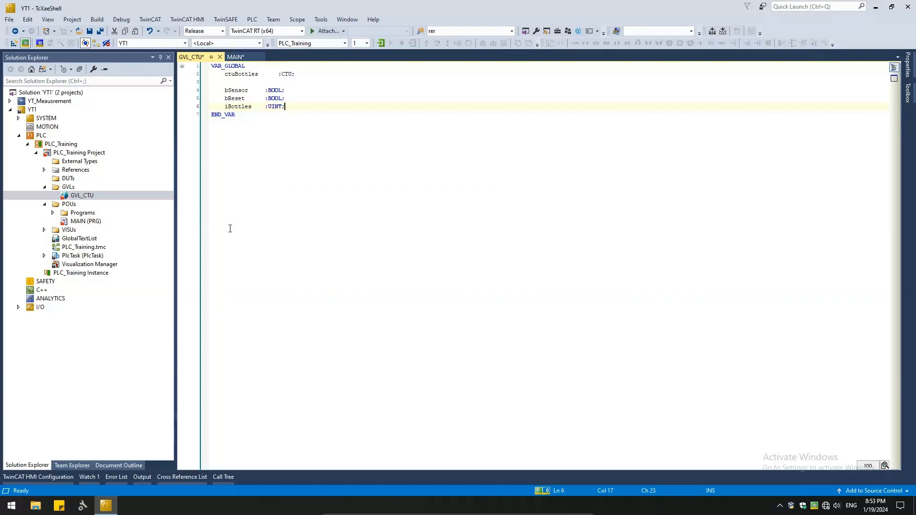
key(enter)
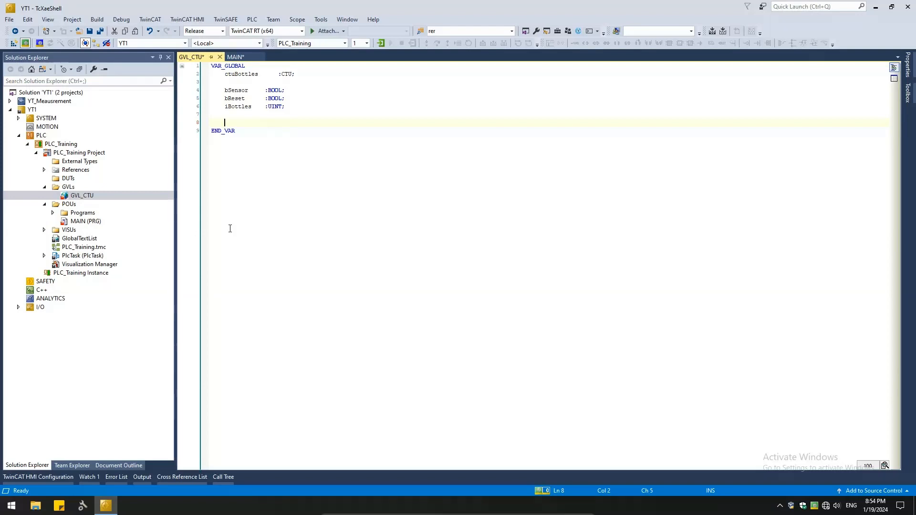
Give iBottles the initial value 6 and declare bBoxReady : BOOL
key(Backspace)
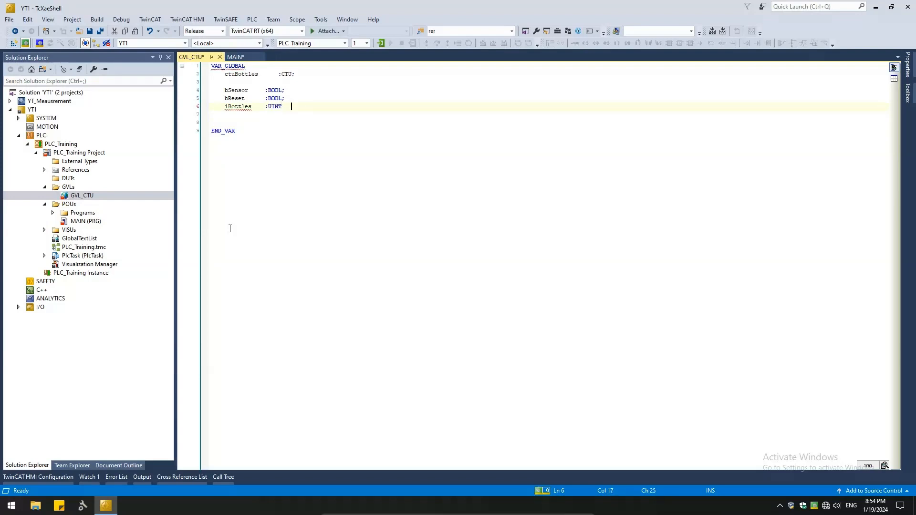
text(:)
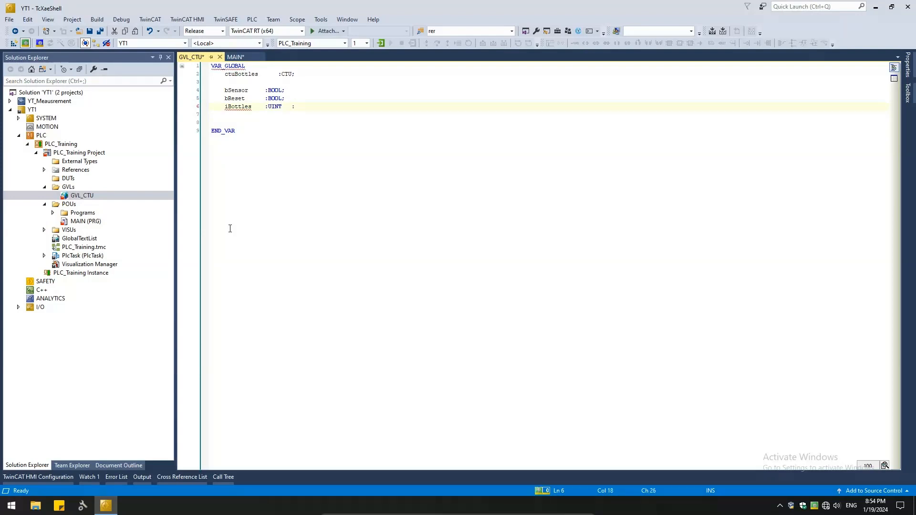
text(=)
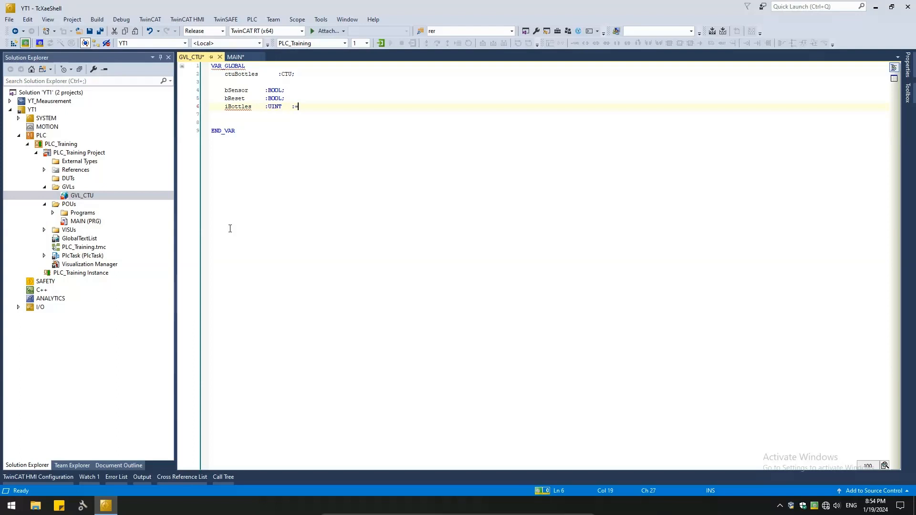
text(6;)
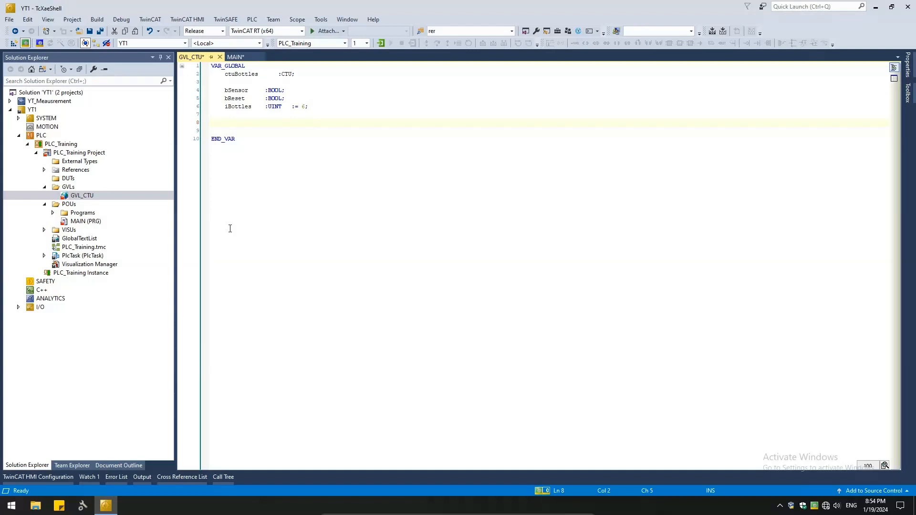
text(bB)
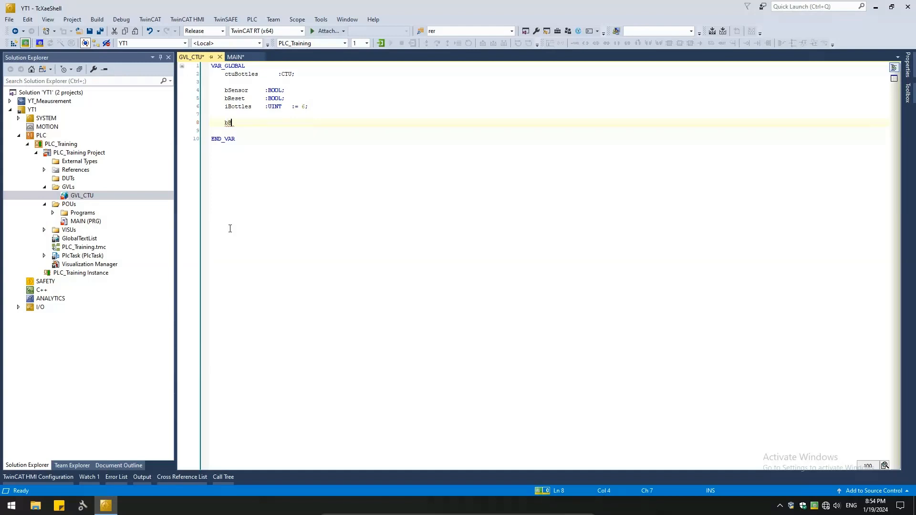
text(oxReady)
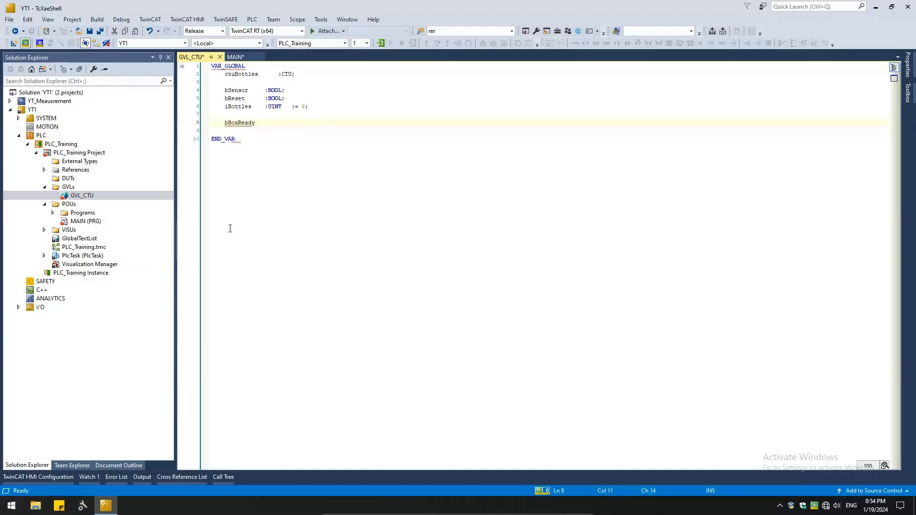
text(:boo)
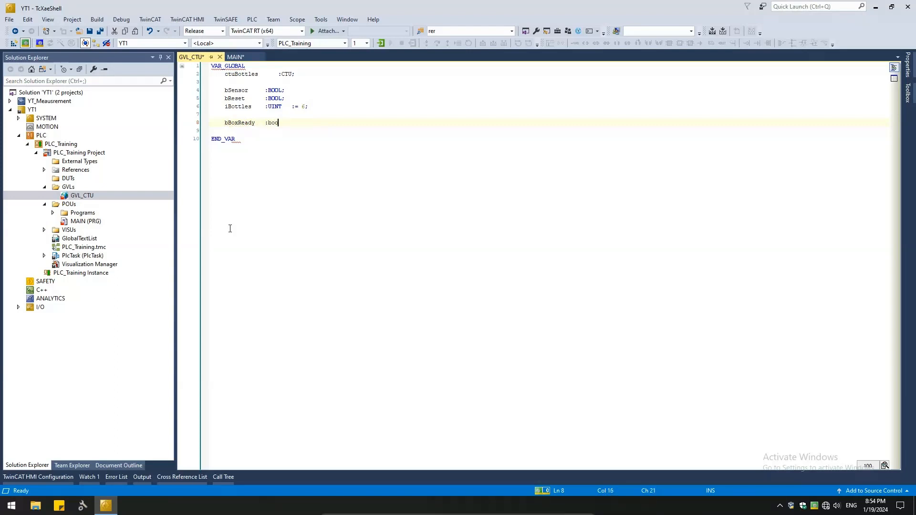
text(l)
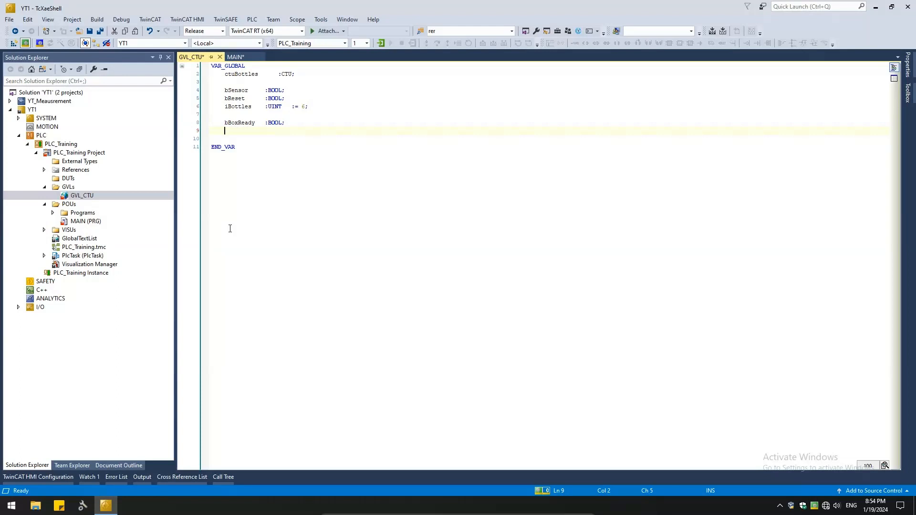
Declare iCount : UINT and save the GVL_CTU list
text(t)
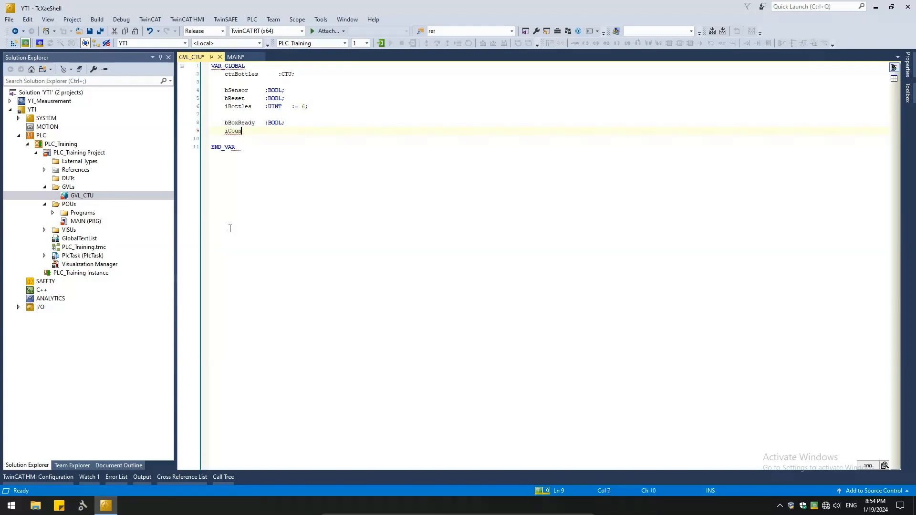
text(nt)
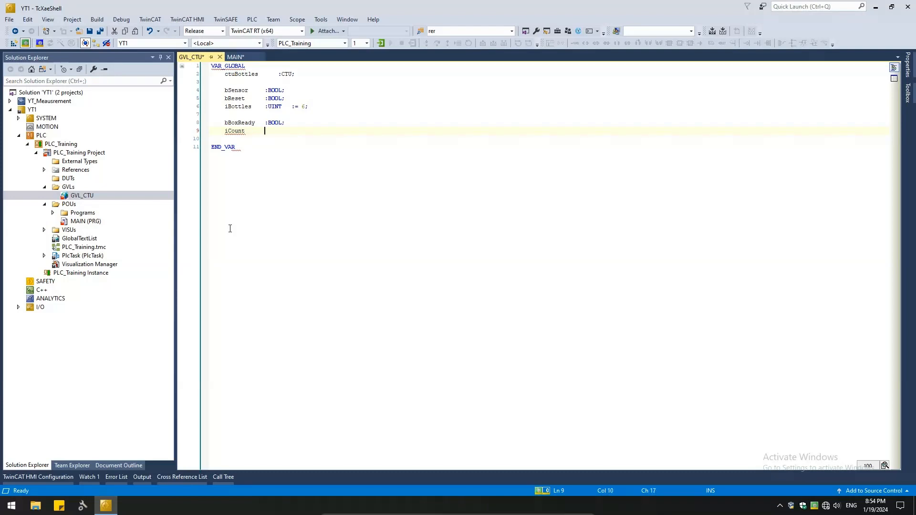
text(:UINT)
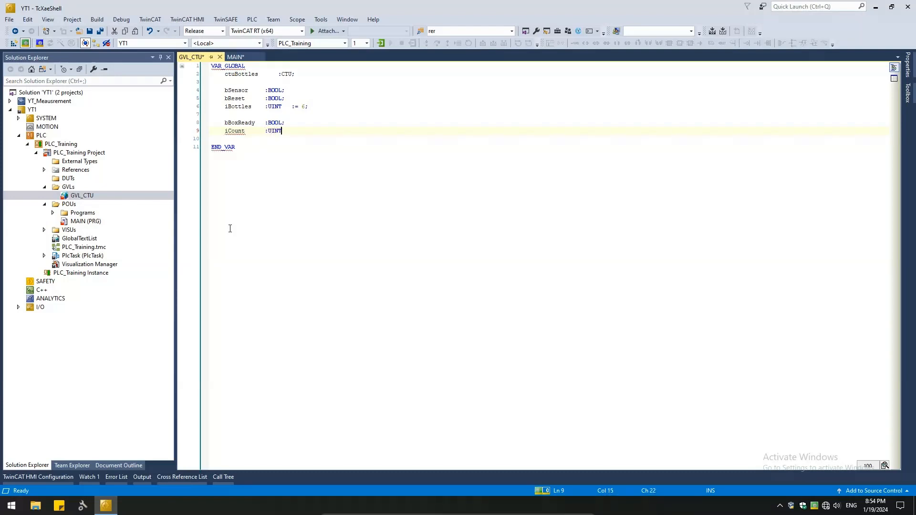
text(;)
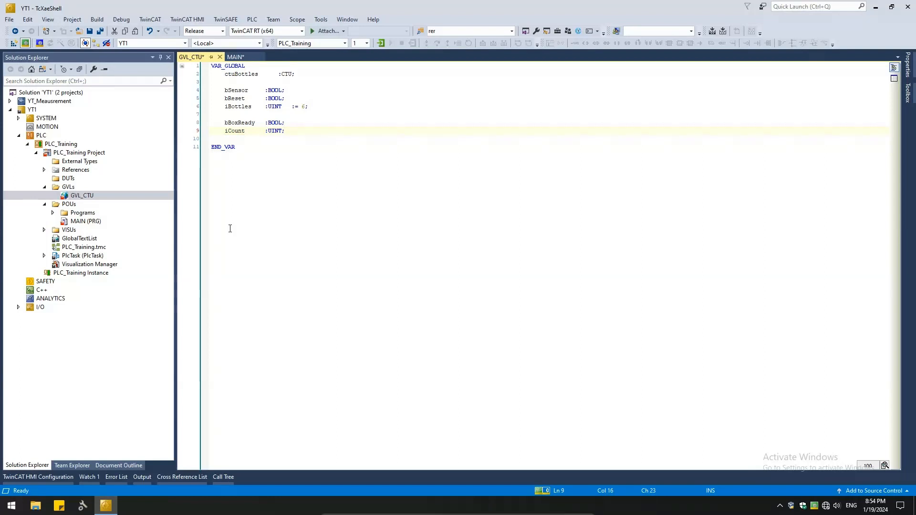
key(ctrl+s)
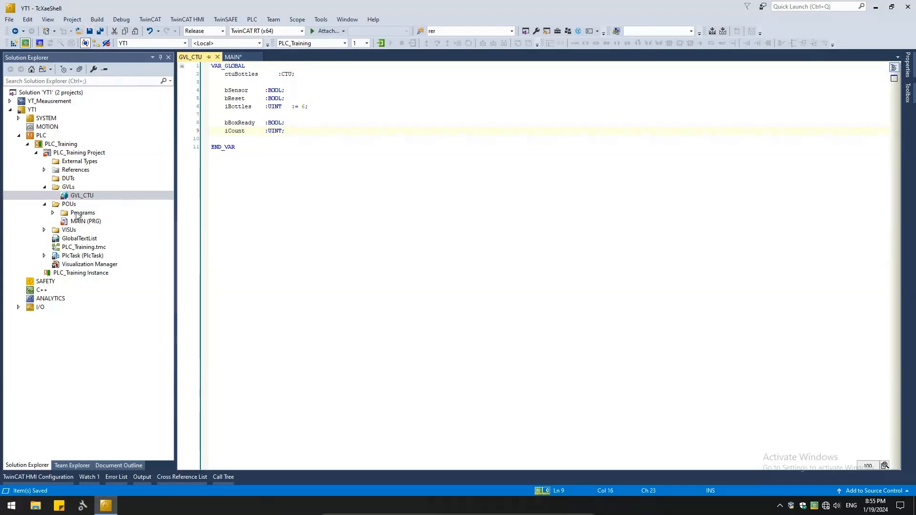
Add a Structured Text program POU named CTU_ST under POUs and open it
click(69, 204)
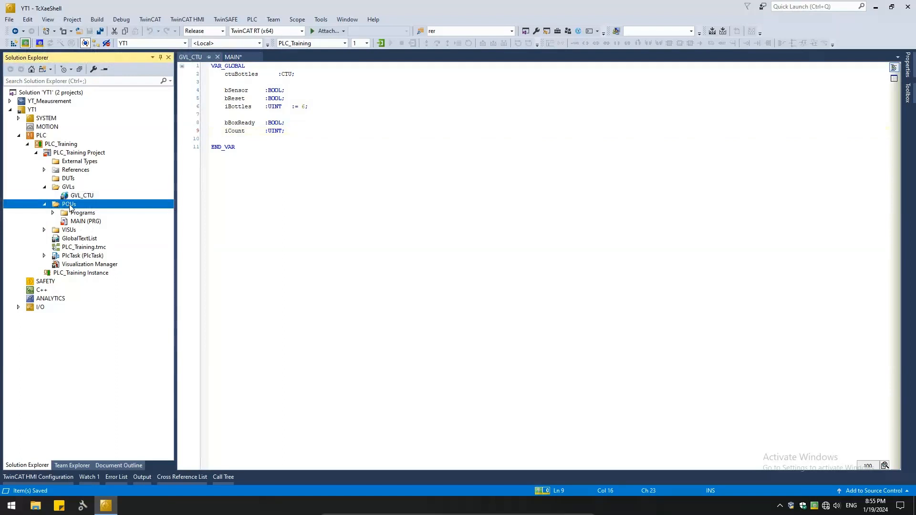
right_click(69, 205)
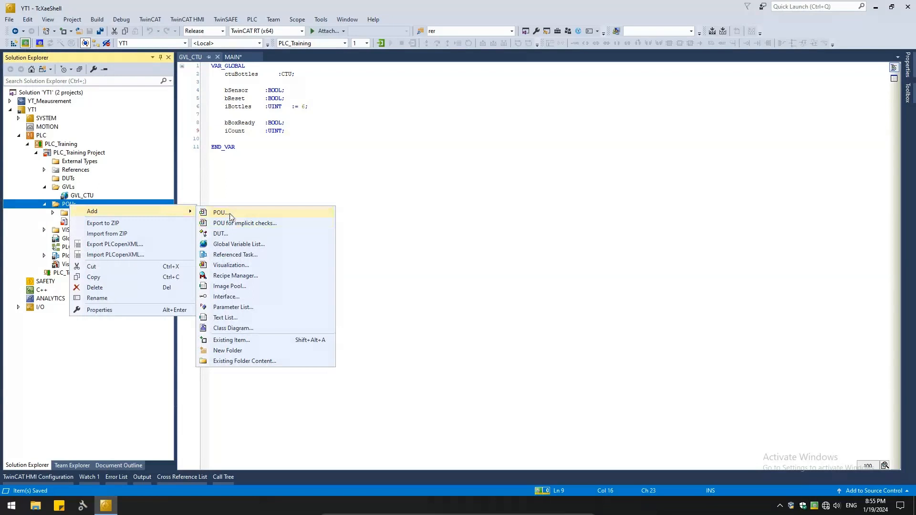
click(220, 212)
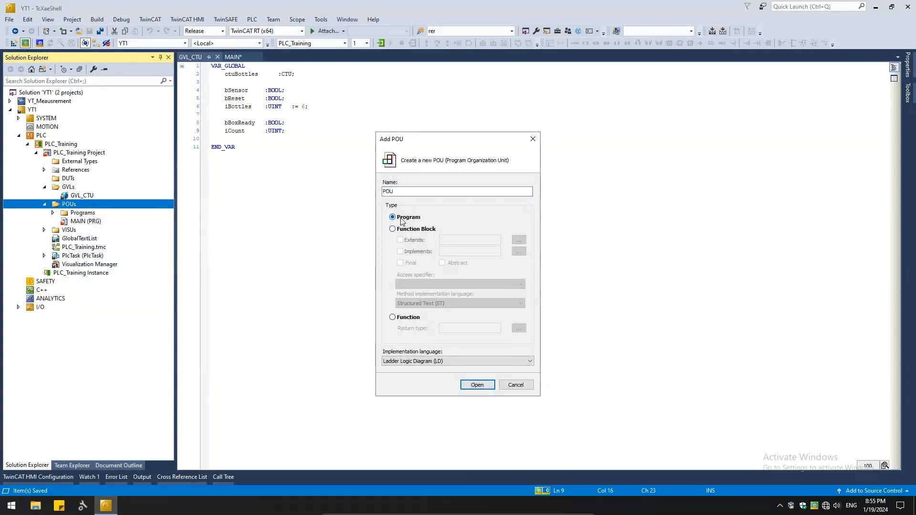
click(457, 361)
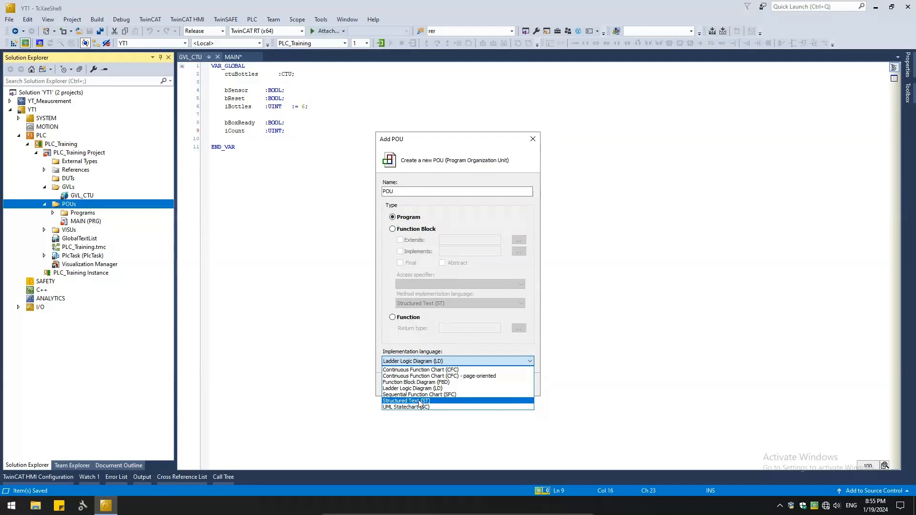
click(406, 401)
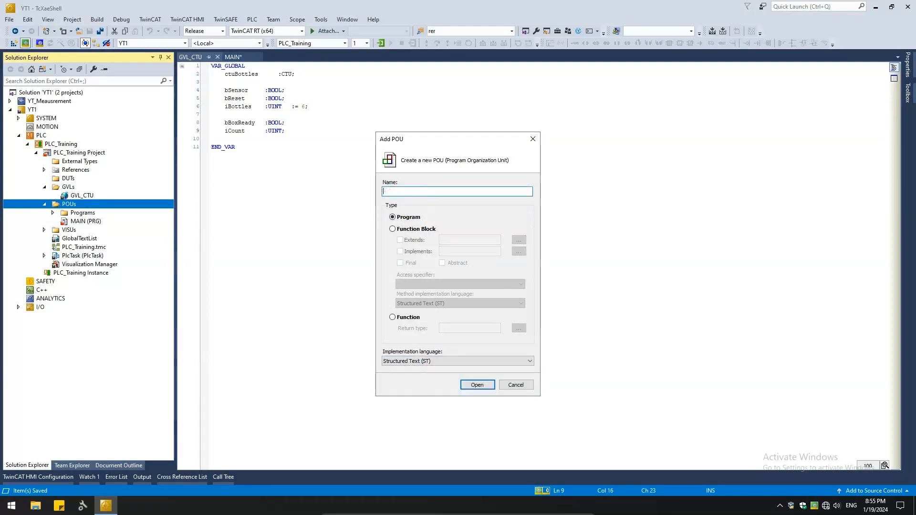
text(CTU_ST)
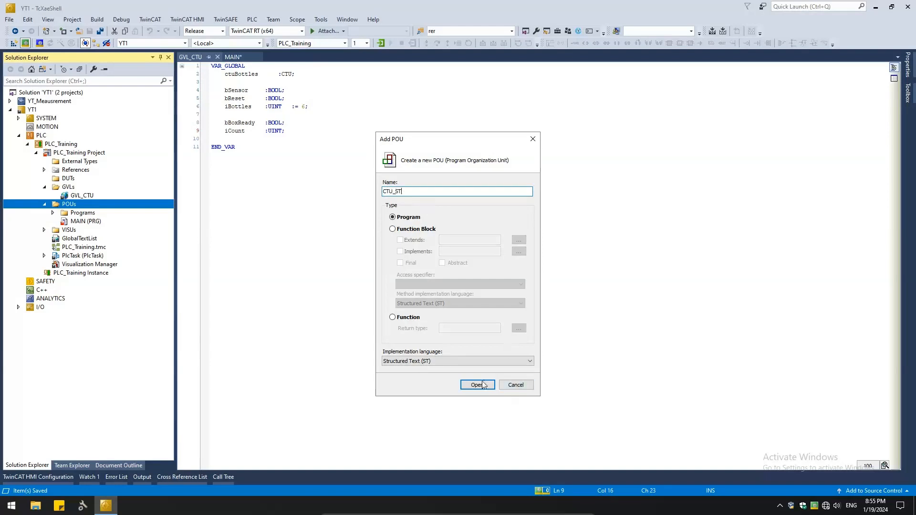
click(478, 385)
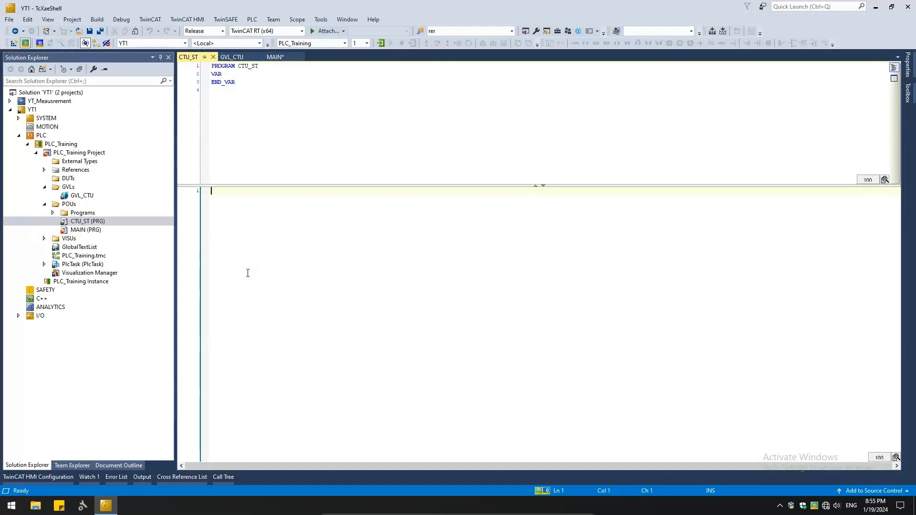
Call ctuBottles with CU := bSensor, RESET := bReset and PV := iBottles
key(enter)
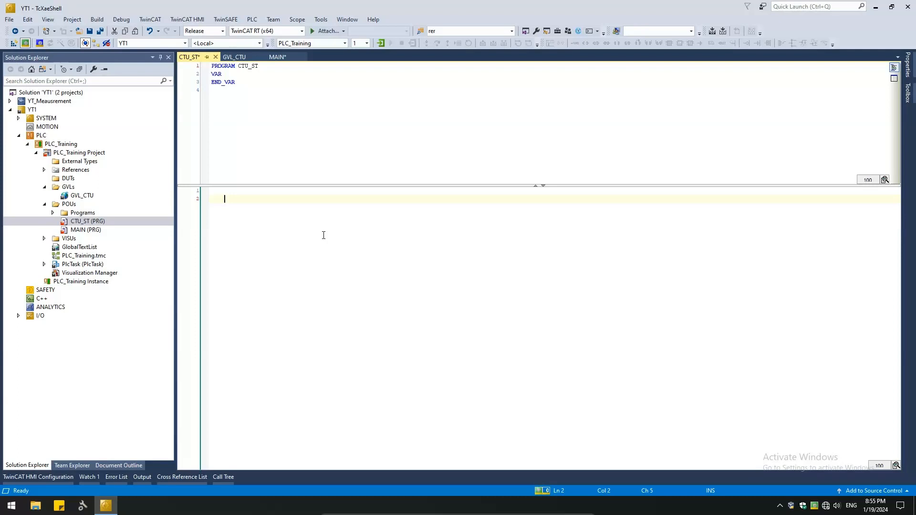
text(ctuBottles)
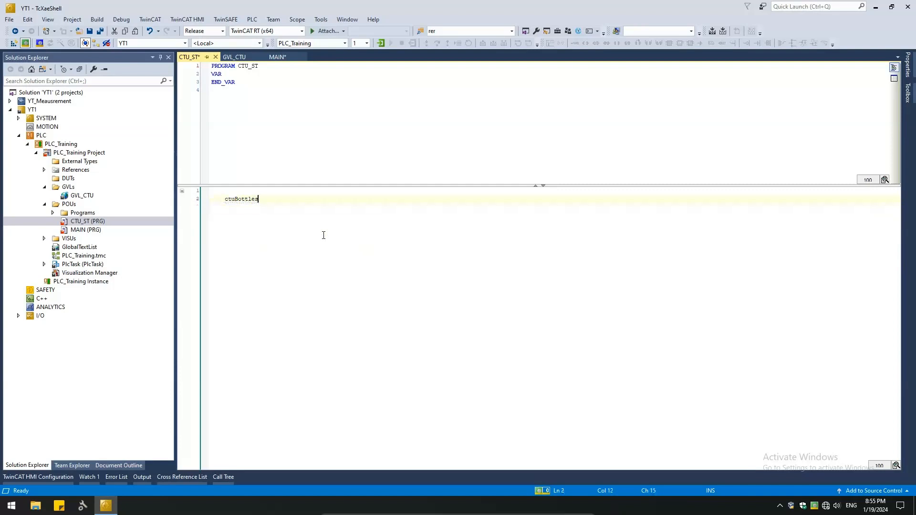
text(()
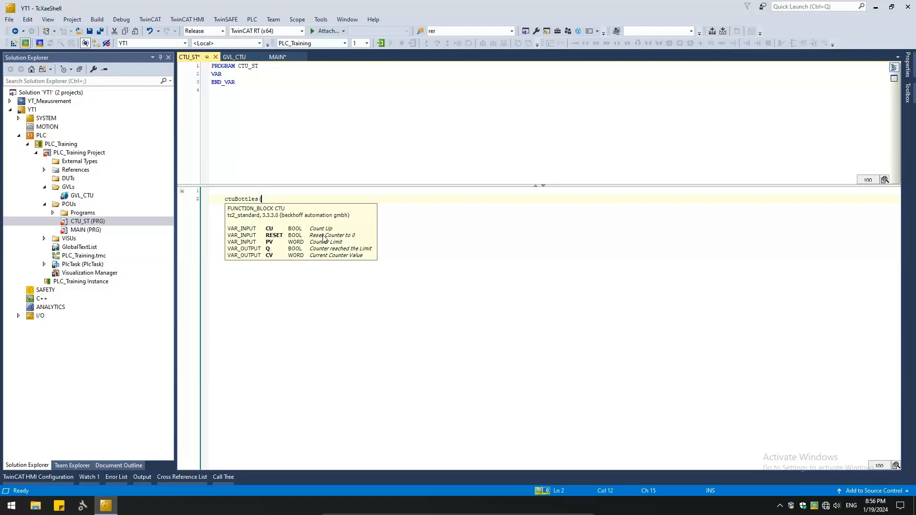
text(g)
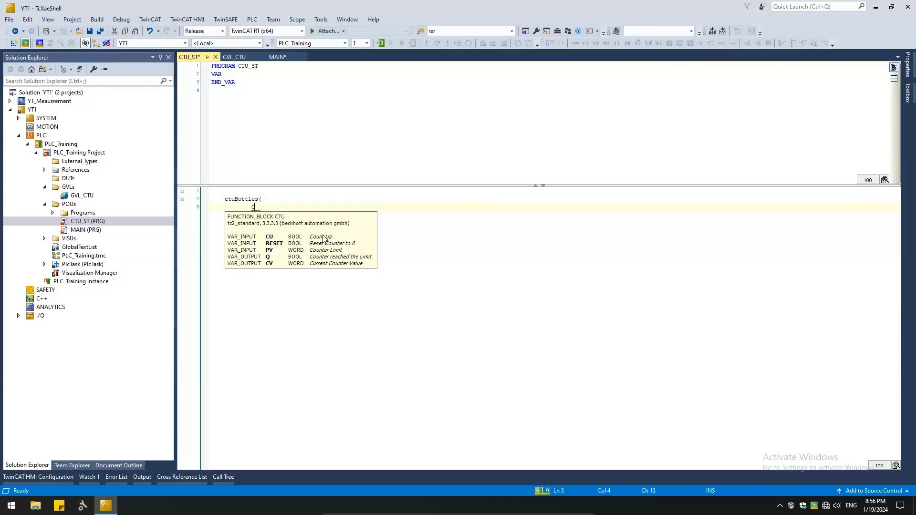
text(CU      := bse)
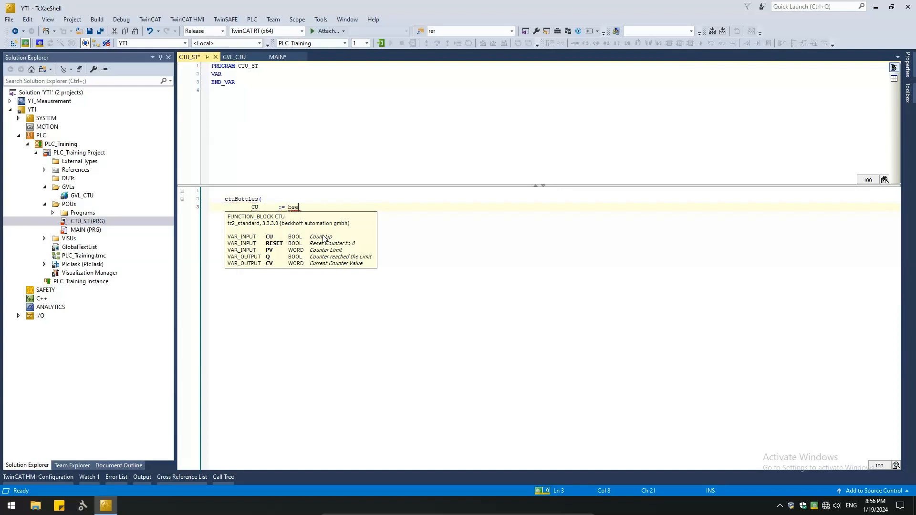
text(nsor,)
text(RESET   :)
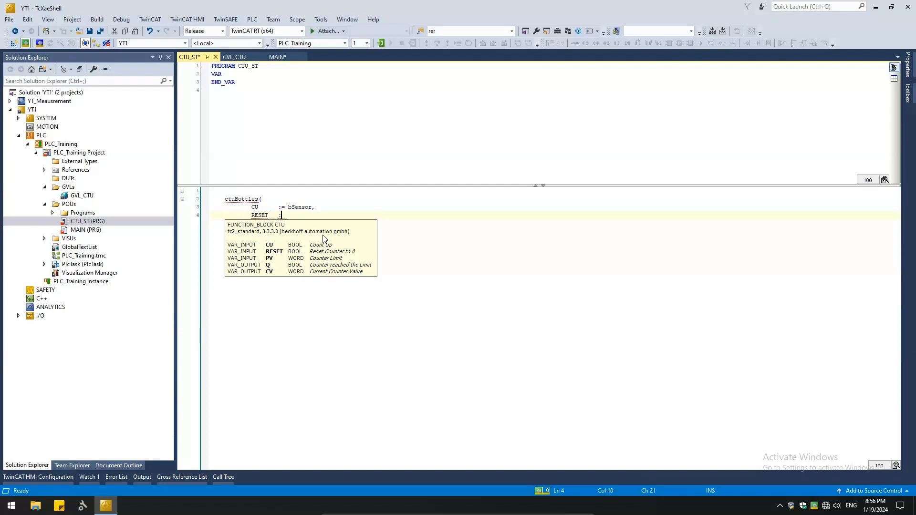
text(bRe)
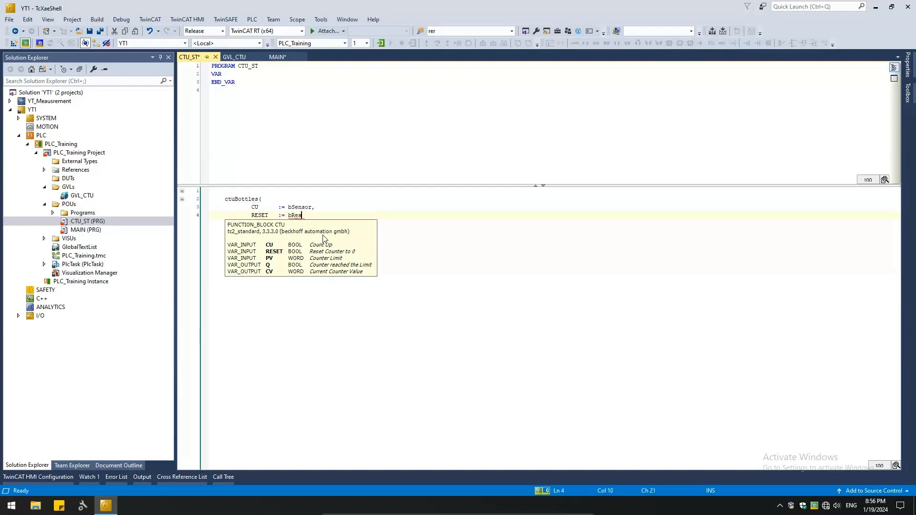
text(set,)
text(PV     :=)
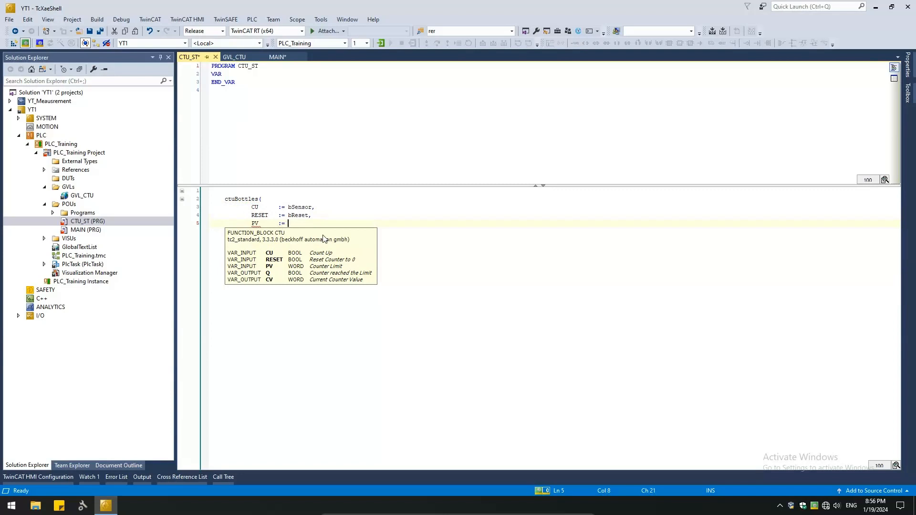
text(iBottles,)
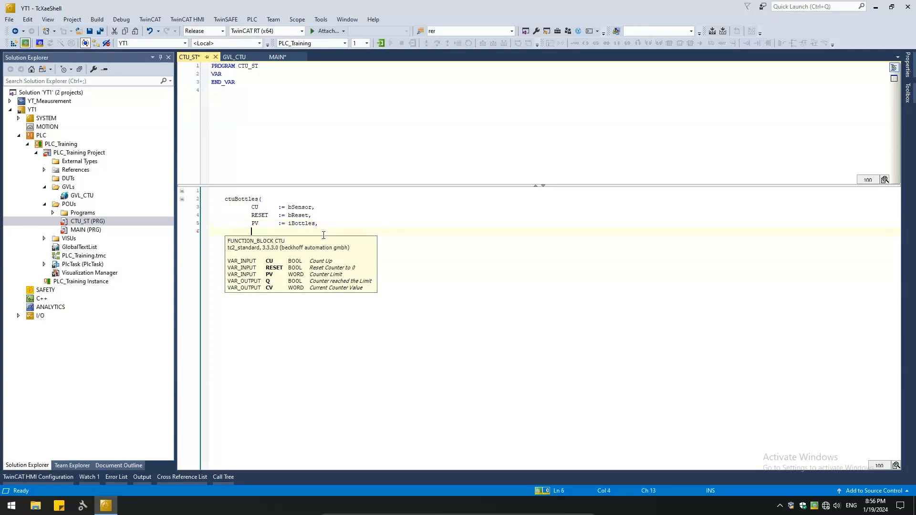
Map the outputs Q => bBoxReady and CV => iCount to finish the call
text(Q)
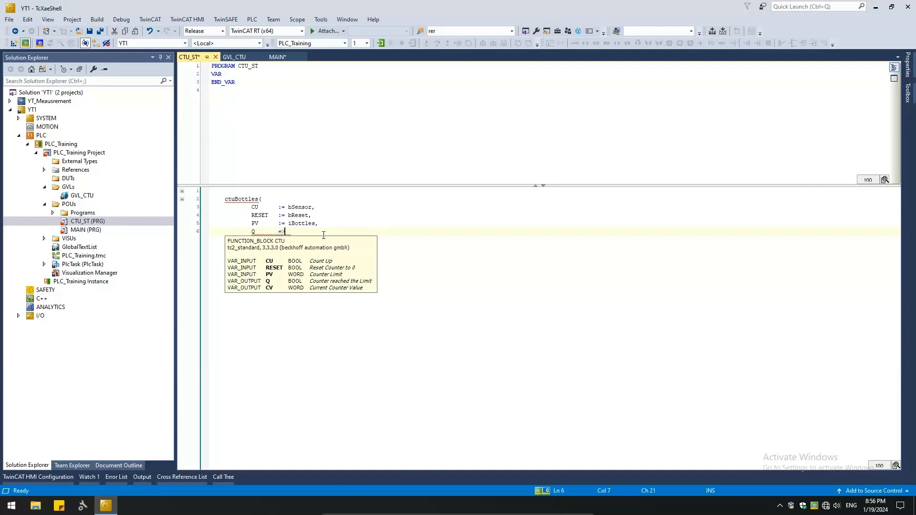
text(b)
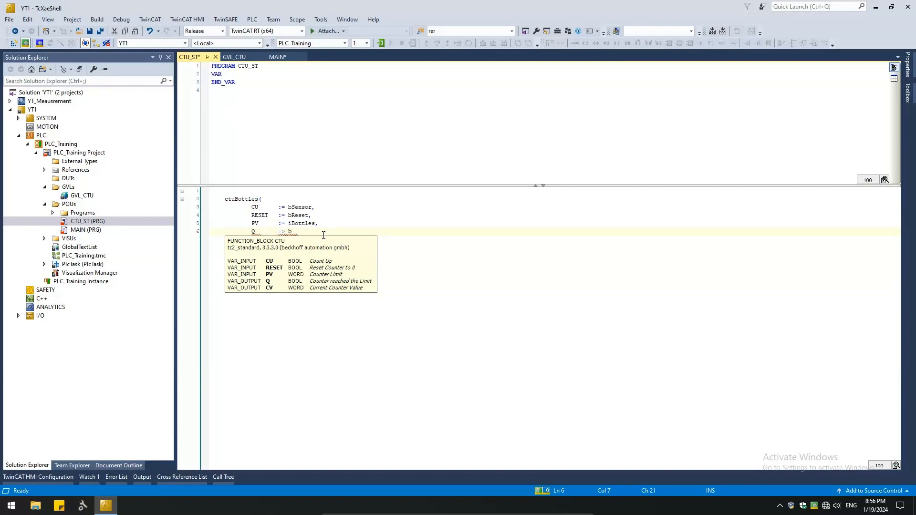
text(BoxReady)
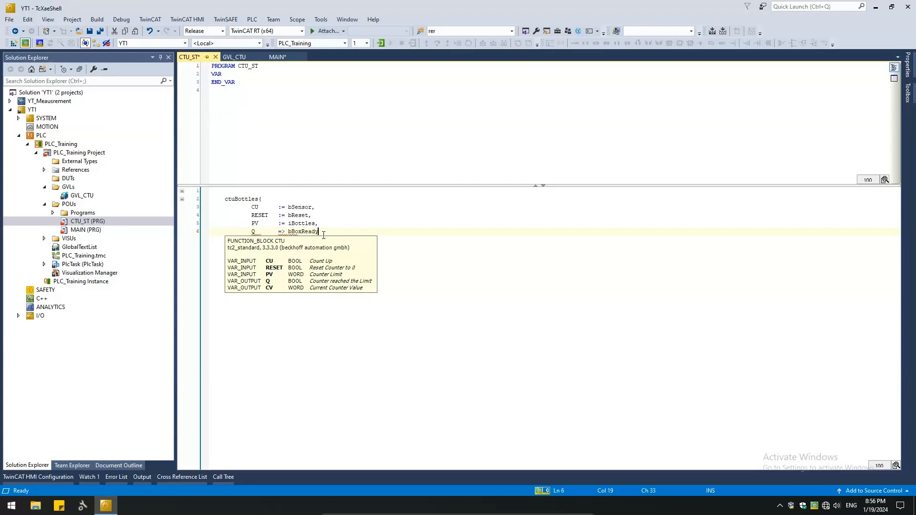
text(,)
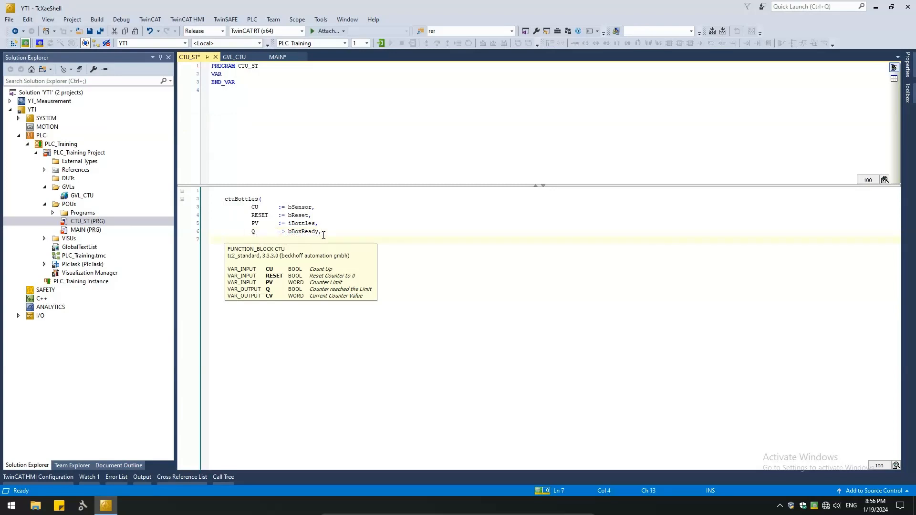
text(CV)
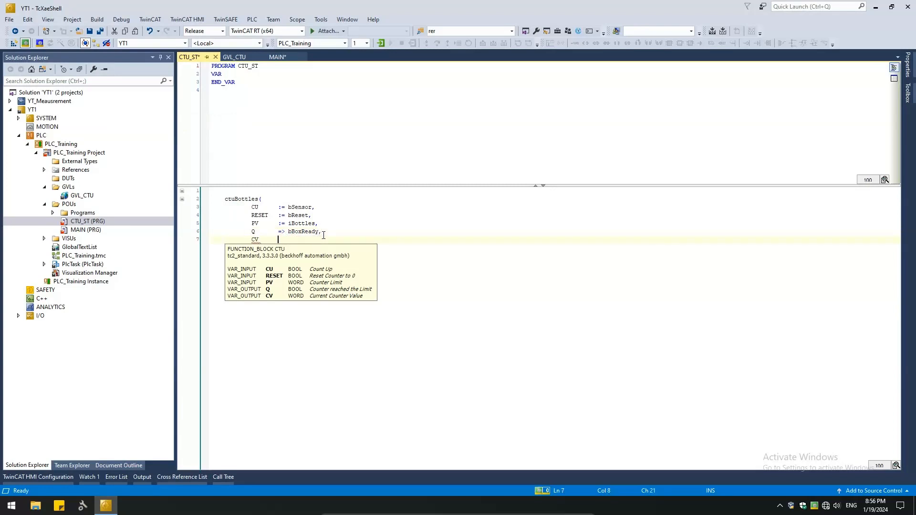
text(=>)
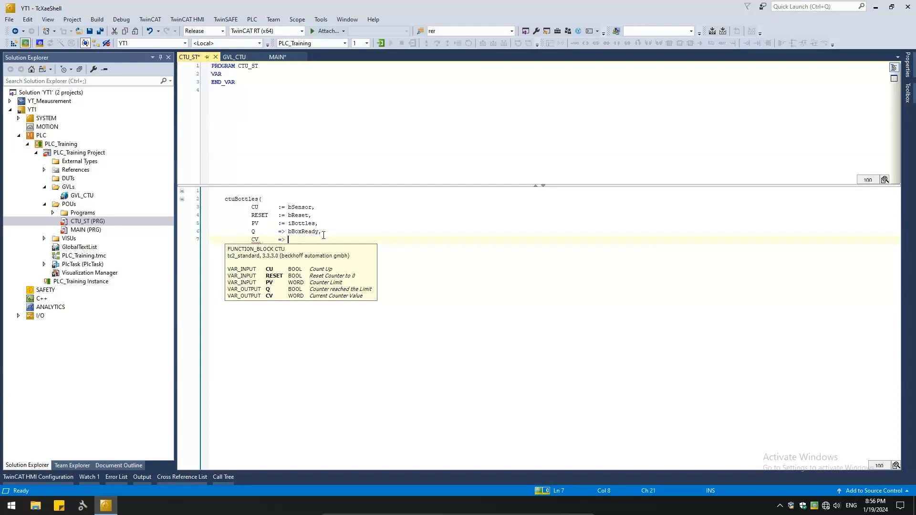
text(iCount);)
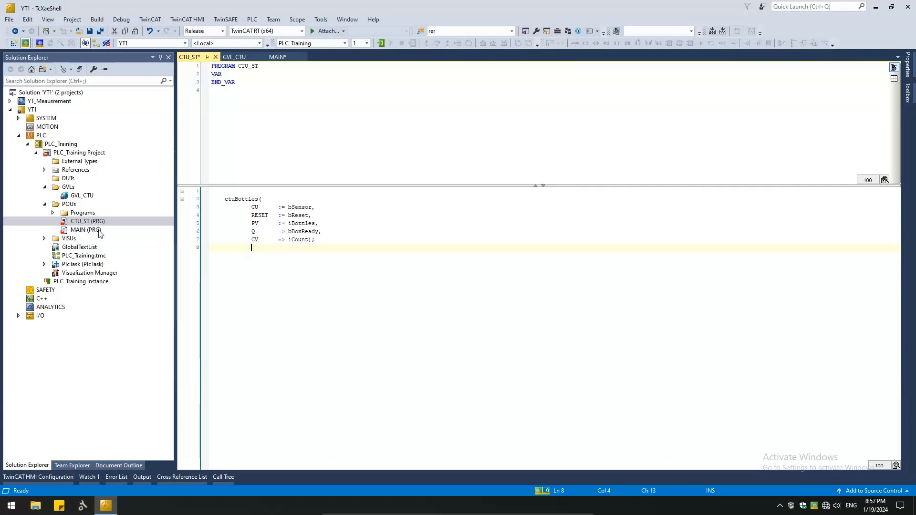
double_click(84, 230)
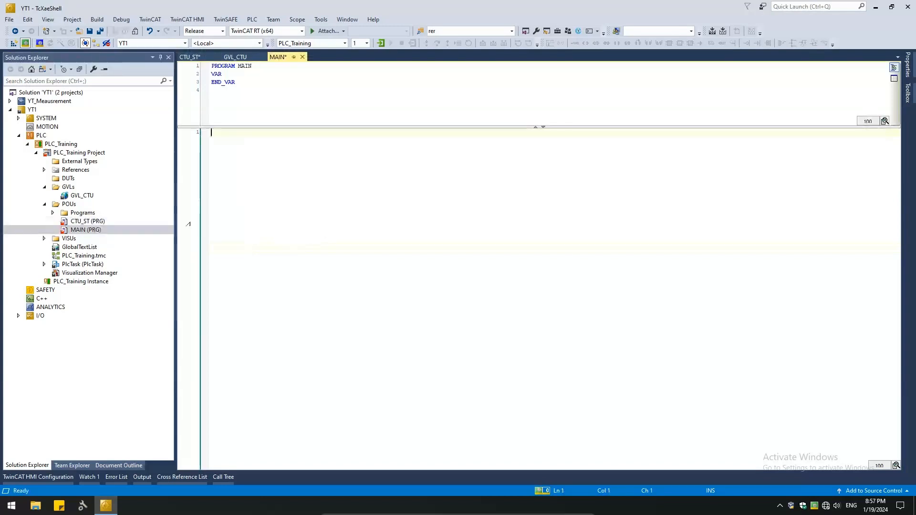
key(enter)
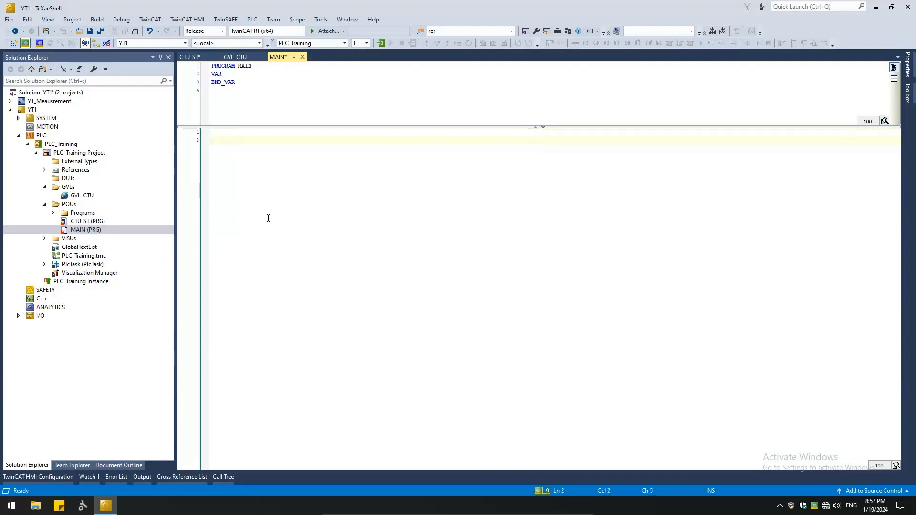
text(ctuBottles()
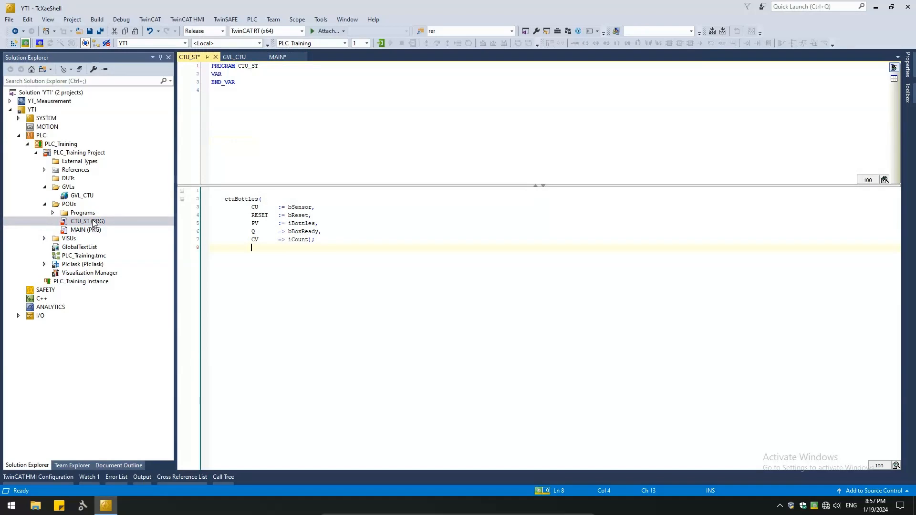
mouse_move(303, 209)
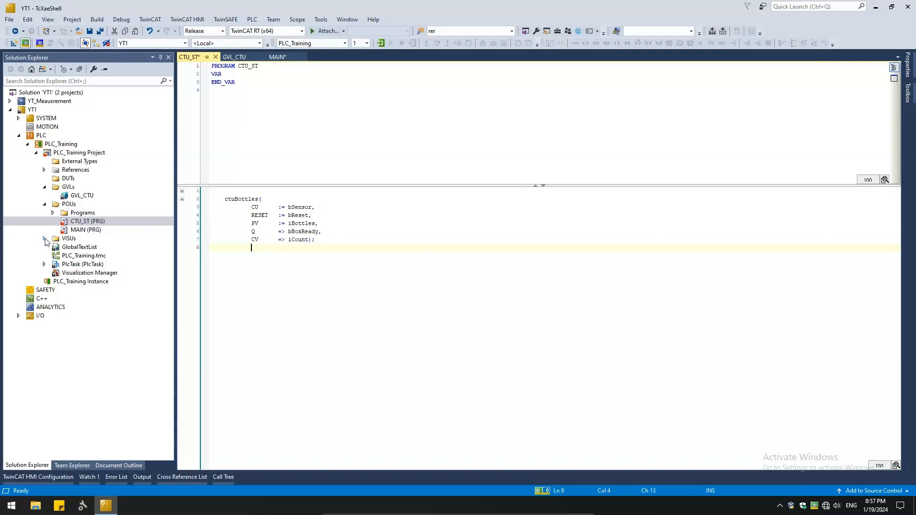
Expand the VISUs folder to reach the visuCTU visualization
double_click(80, 246)
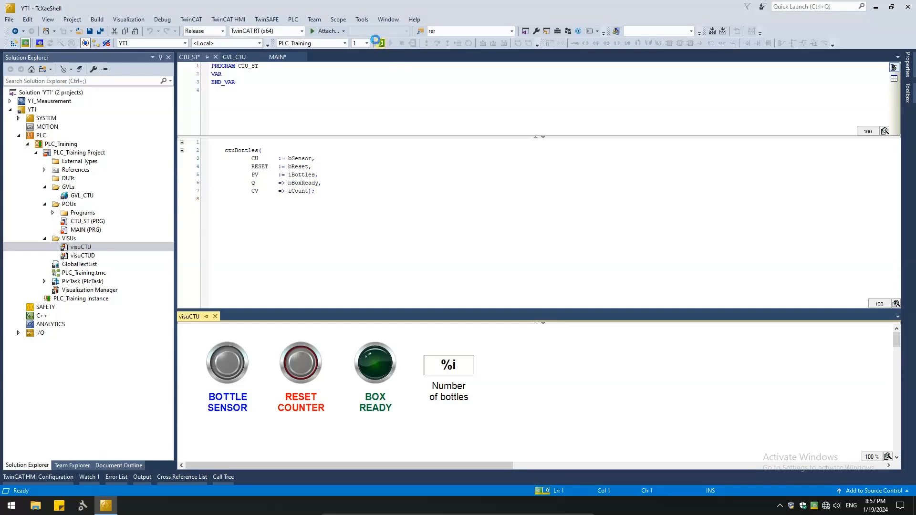
Log in with download to the PLC runtime and start the program
click(378, 43)
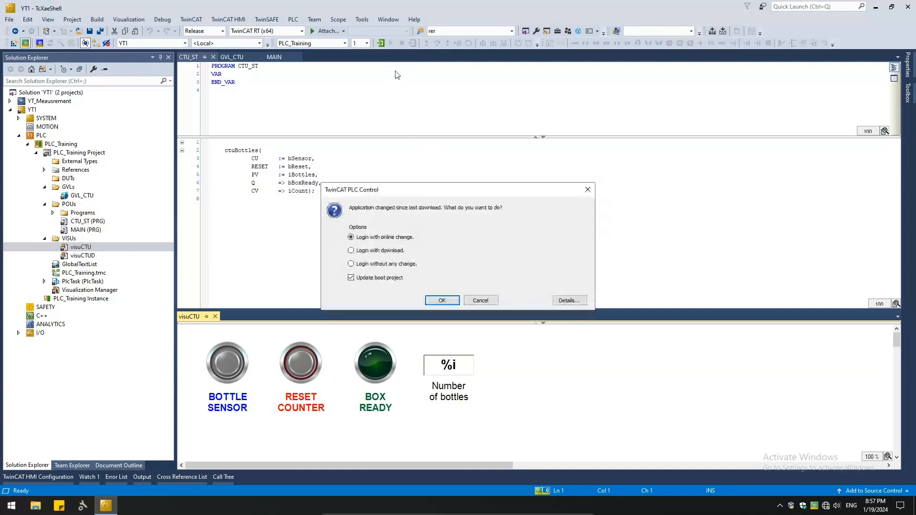
click(351, 250)
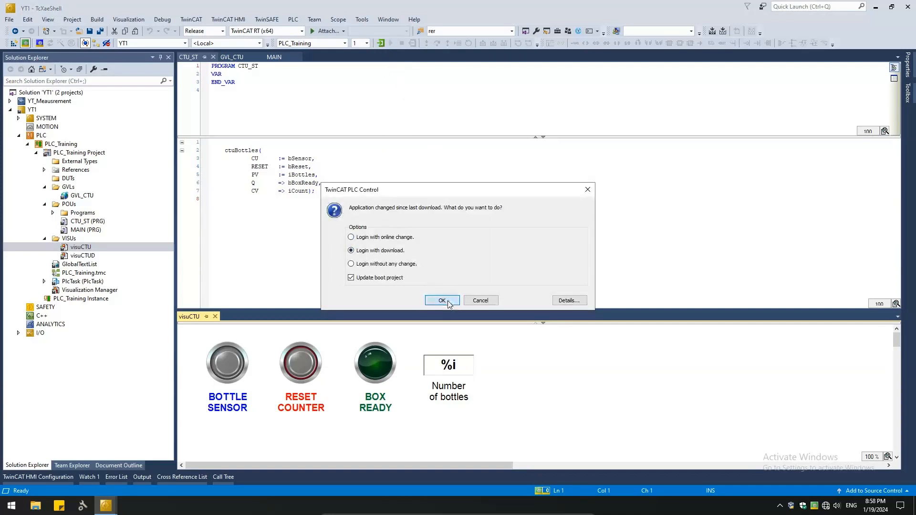
click(442, 301)
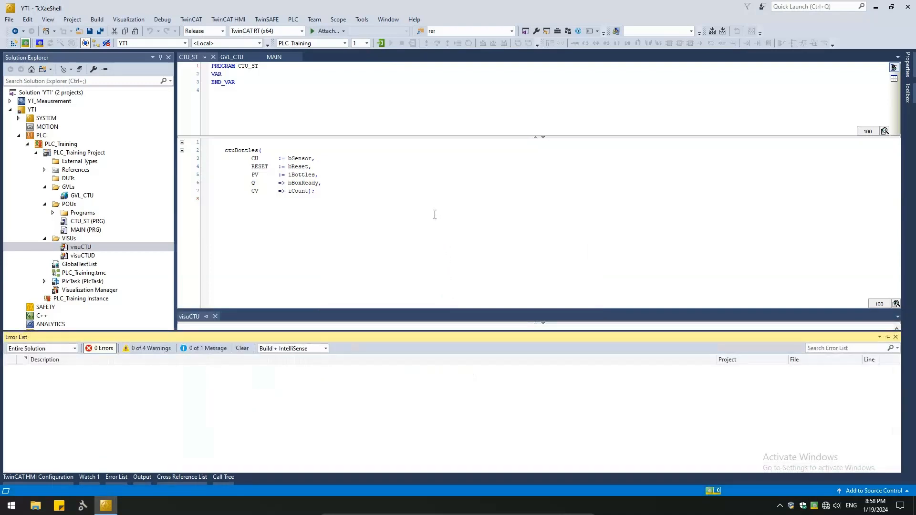
click(391, 42)
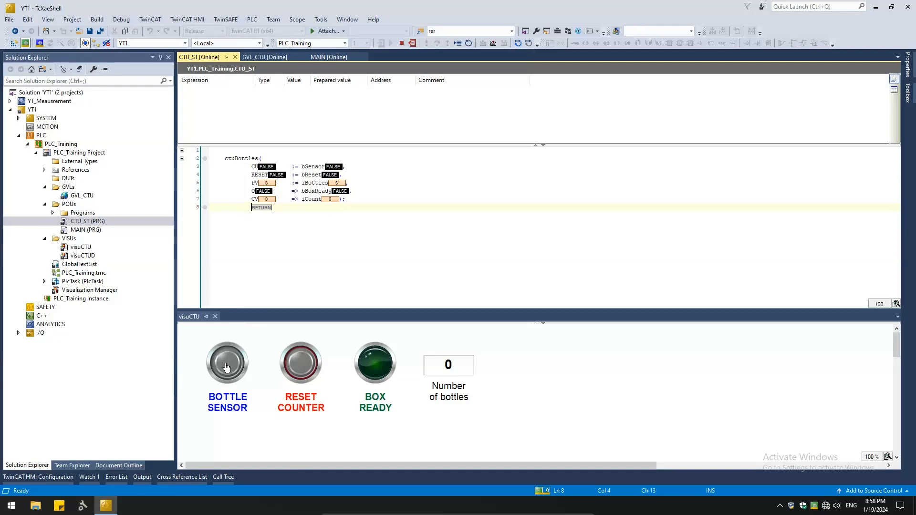
Press BOTTLE SENSOR until the count reaches 6 and BOX READY lights
click(227, 362)
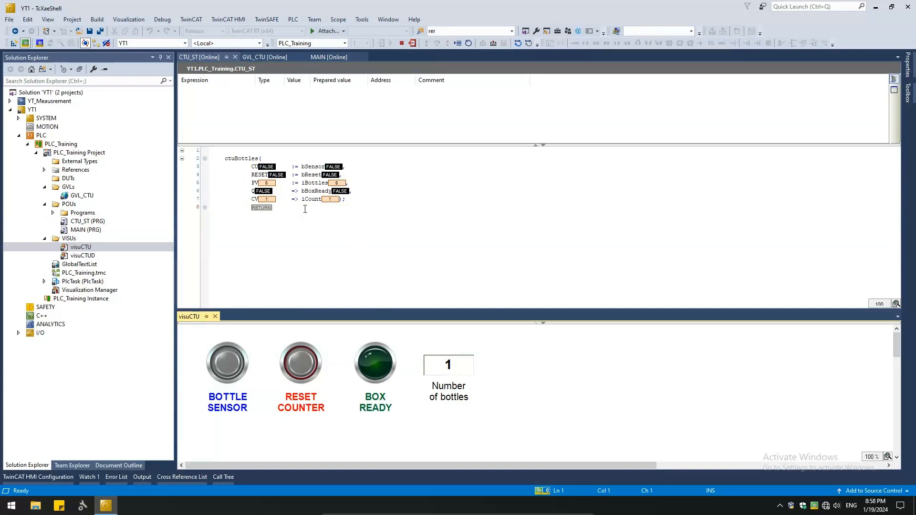
mouse_move(250, 377)
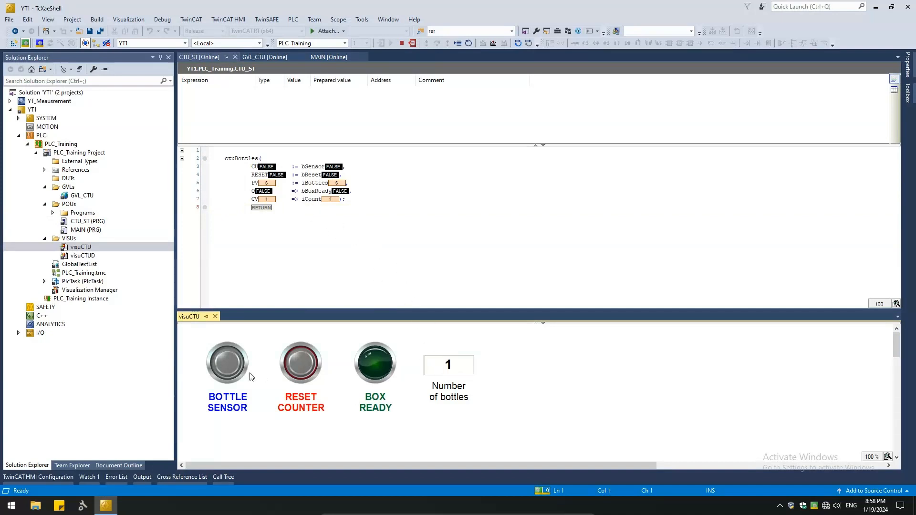
click(227, 361)
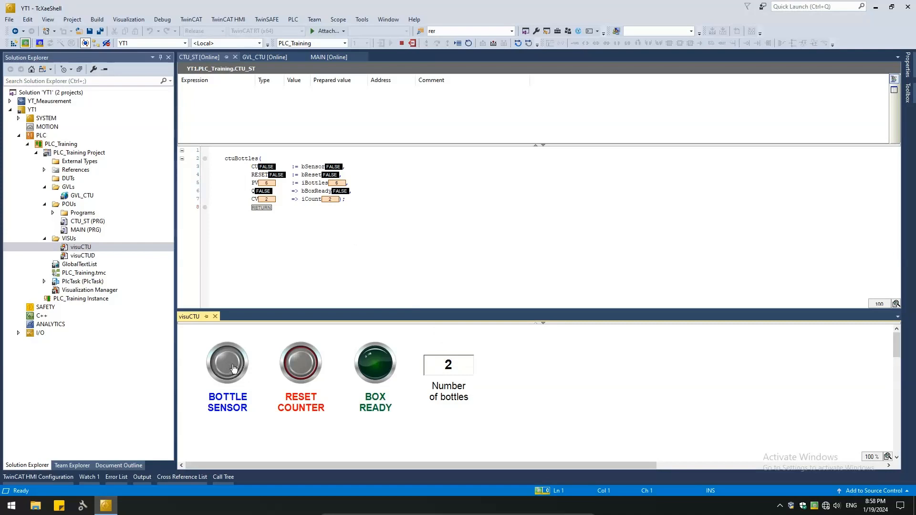
click(227, 363)
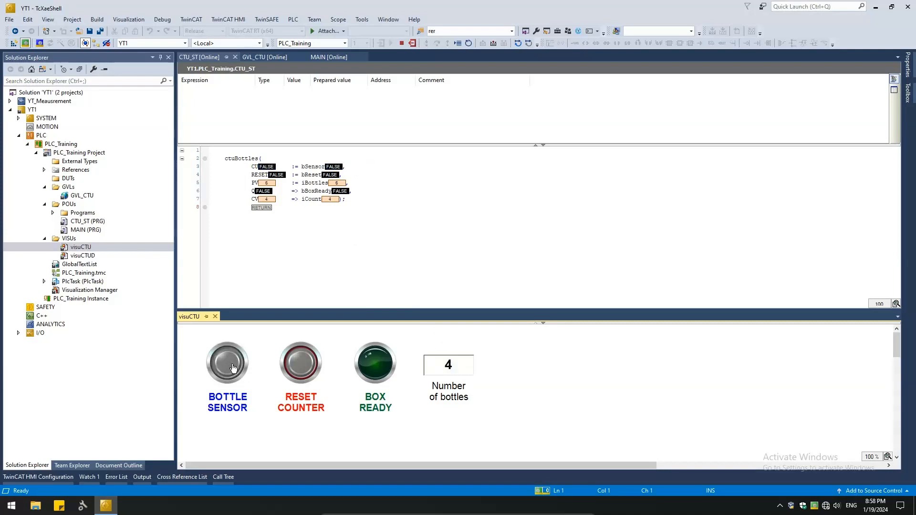
click(228, 362)
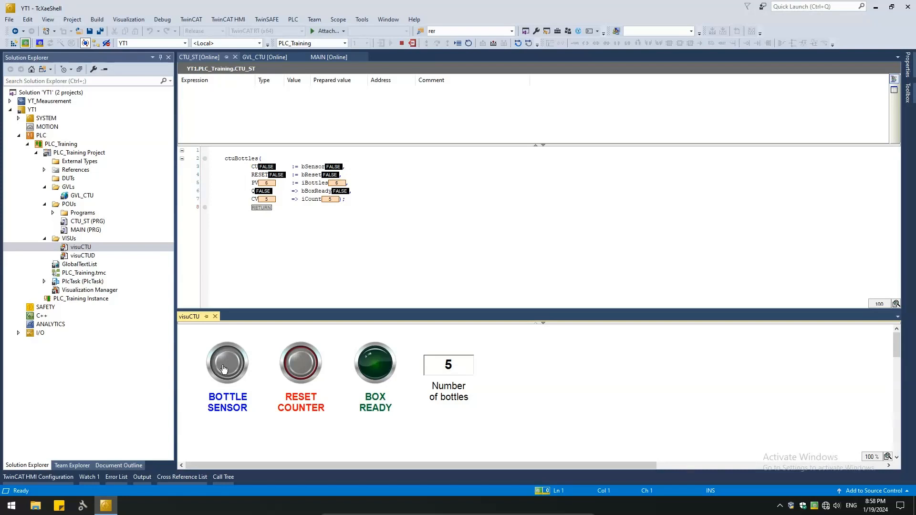
mouse_move(224, 369)
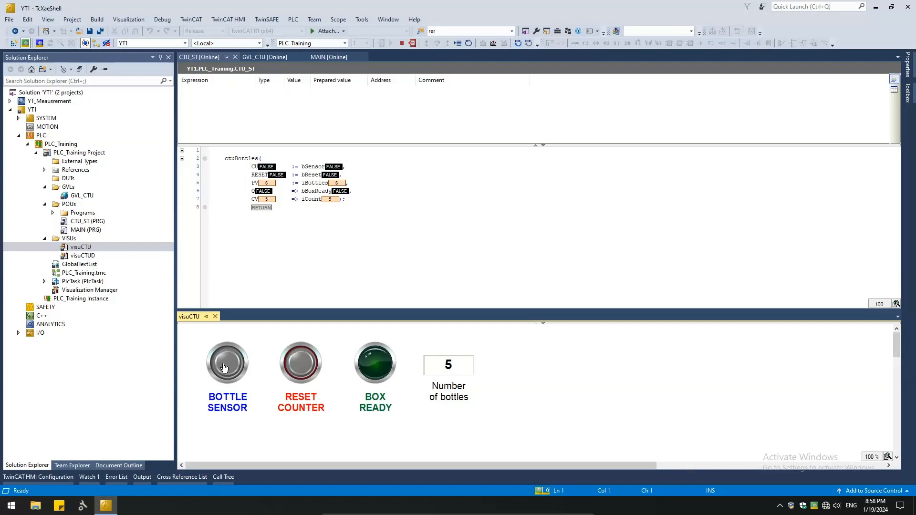
click(374, 361)
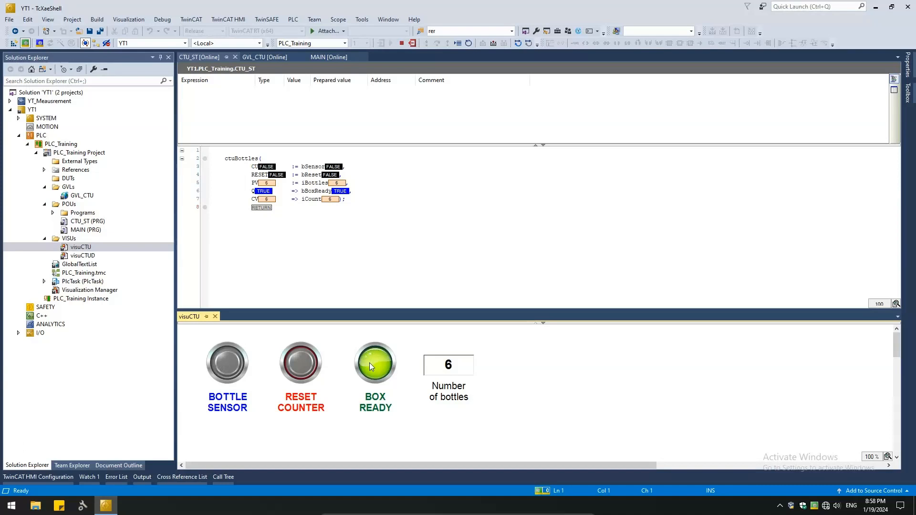
mouse_move(429, 411)
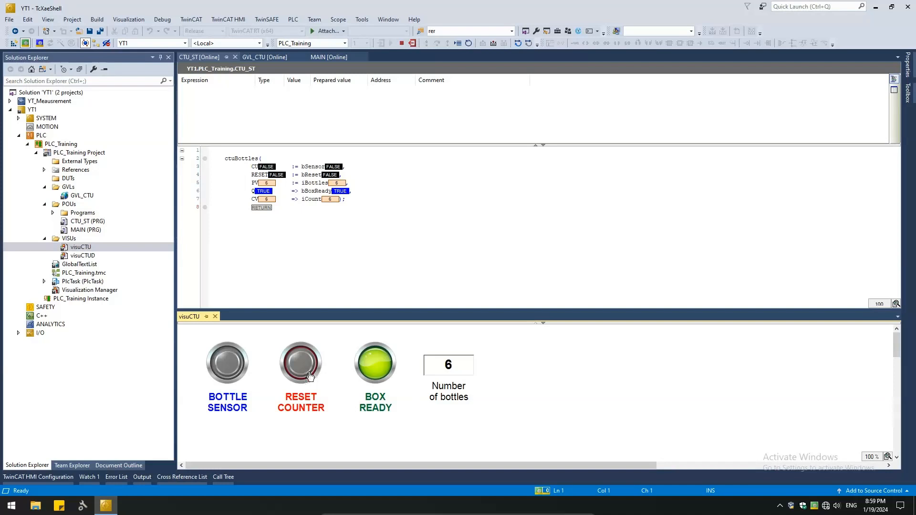
mouse_move(311, 388)
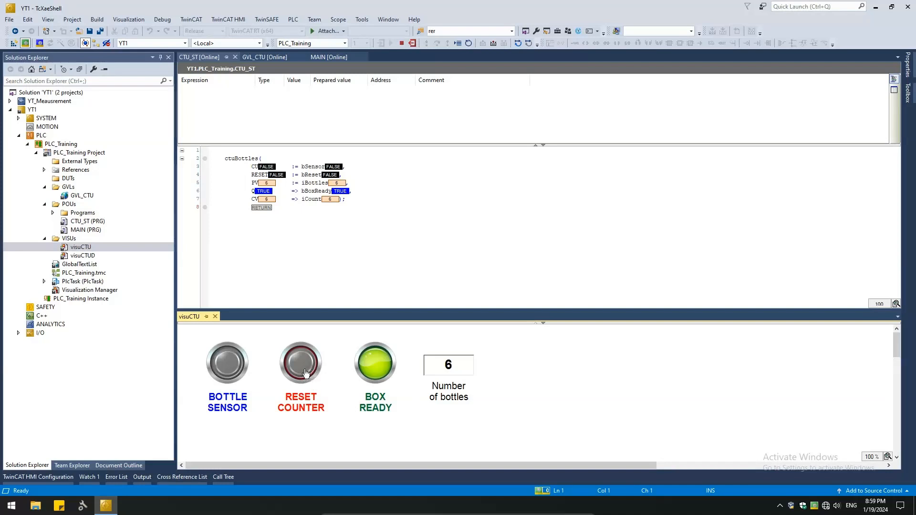
Reset the counter to zero and count bottles back up with the sensor
click(301, 361)
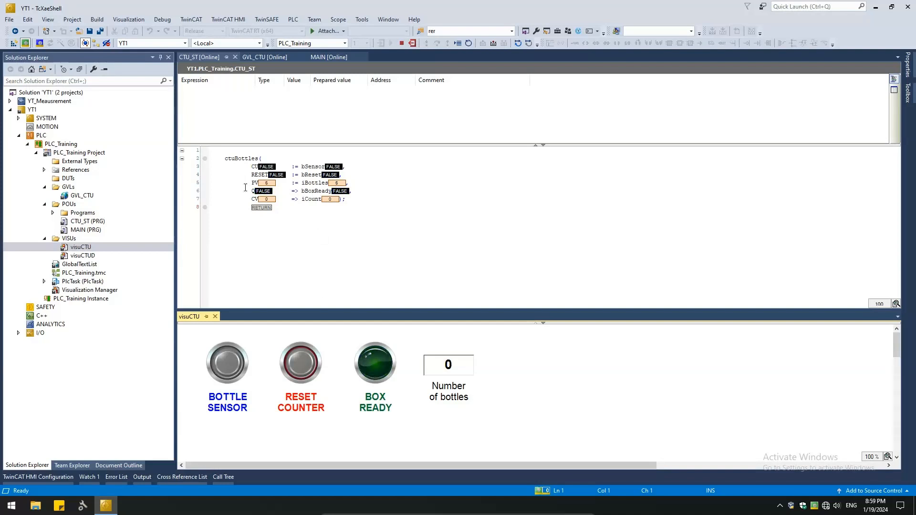
mouse_move(439, 382)
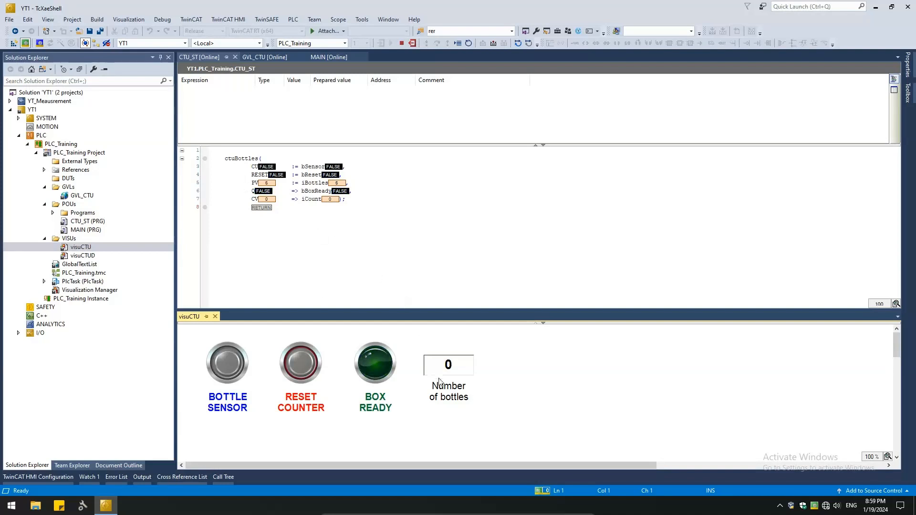
mouse_move(374, 364)
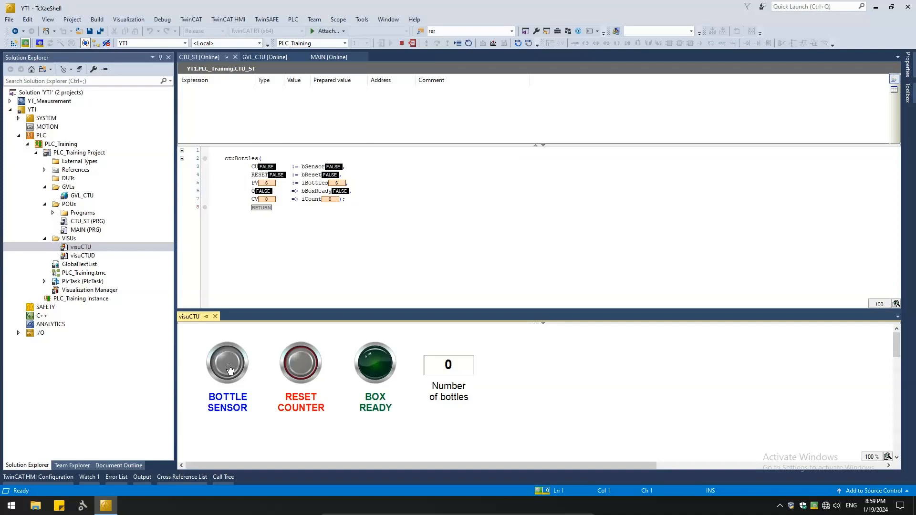
click(227, 363)
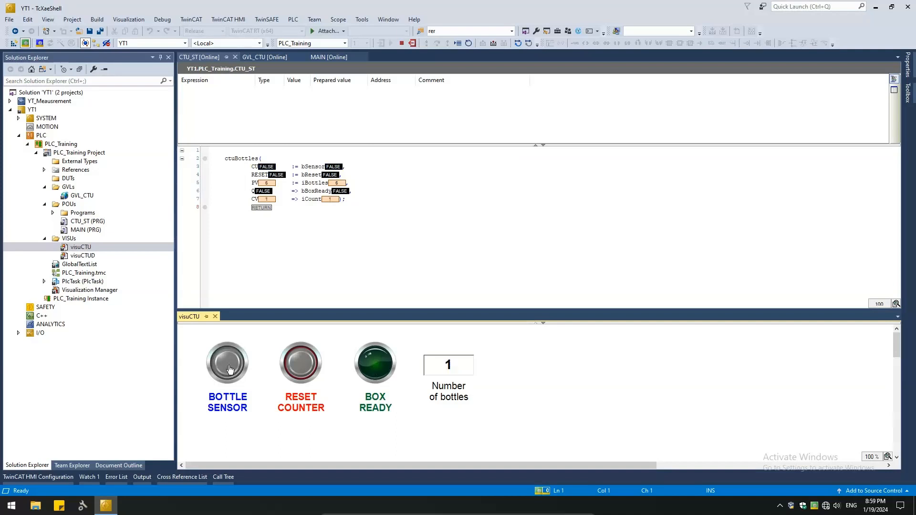
click(227, 363)
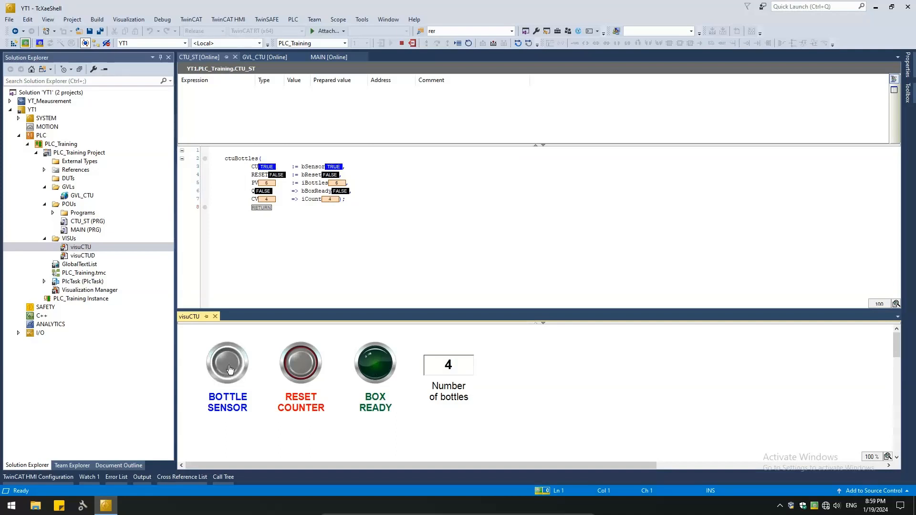
click(227, 361)
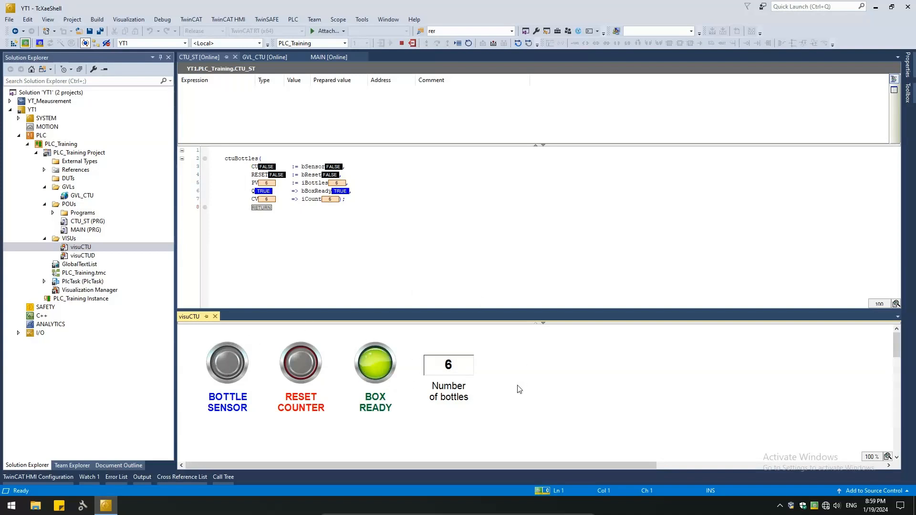
click(301, 363)
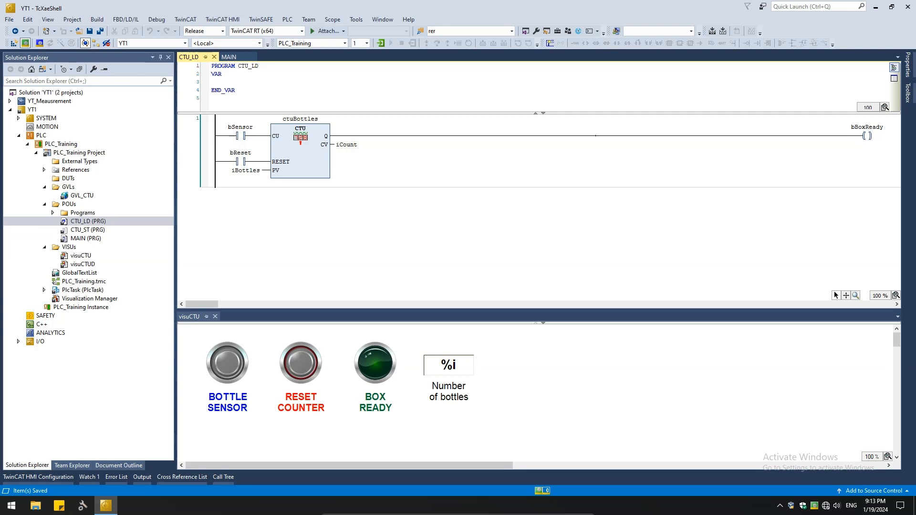
mouse_move(306, 210)
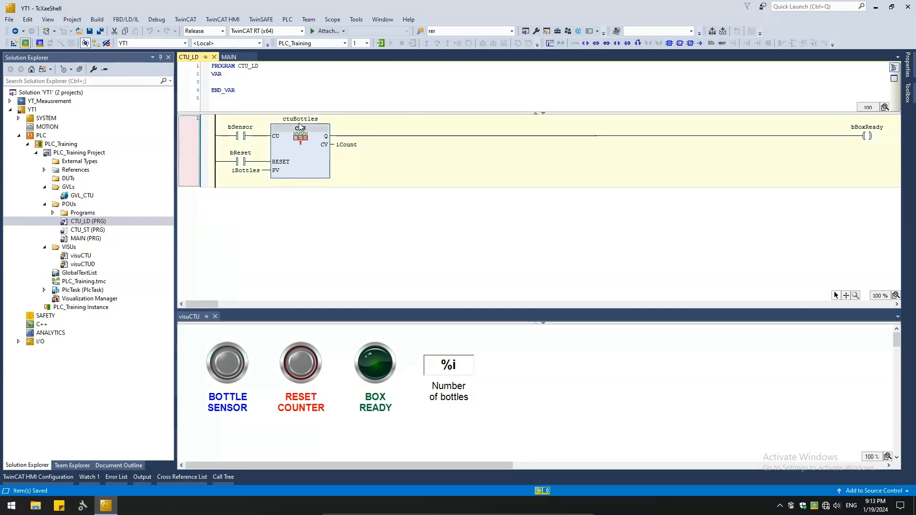
mouse_move(299, 118)
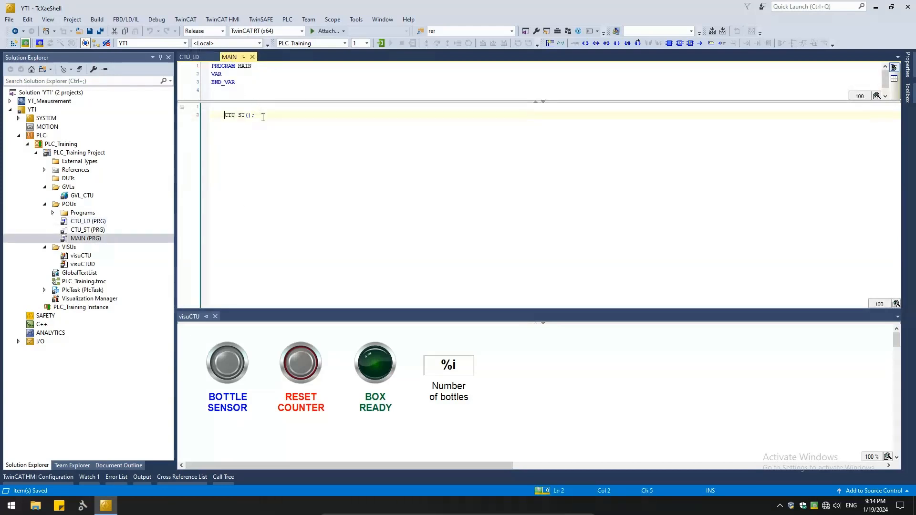
Comment out CTU_ST(); in MAIN, add CTU_LD(); and log in online
text(//)
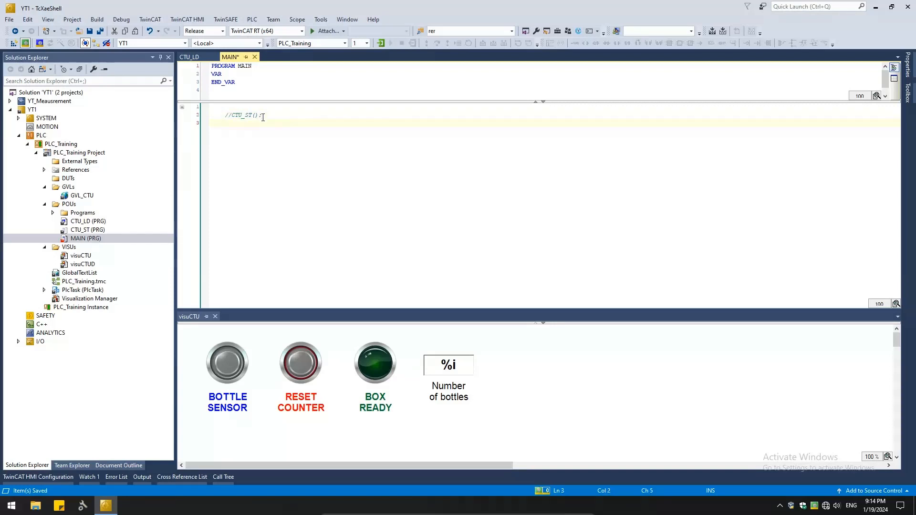
text(CTU)
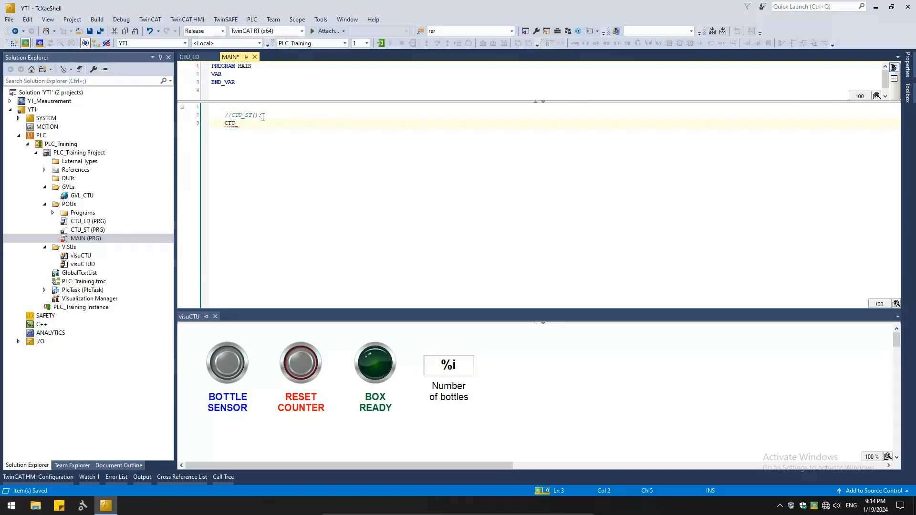
text(_LD)
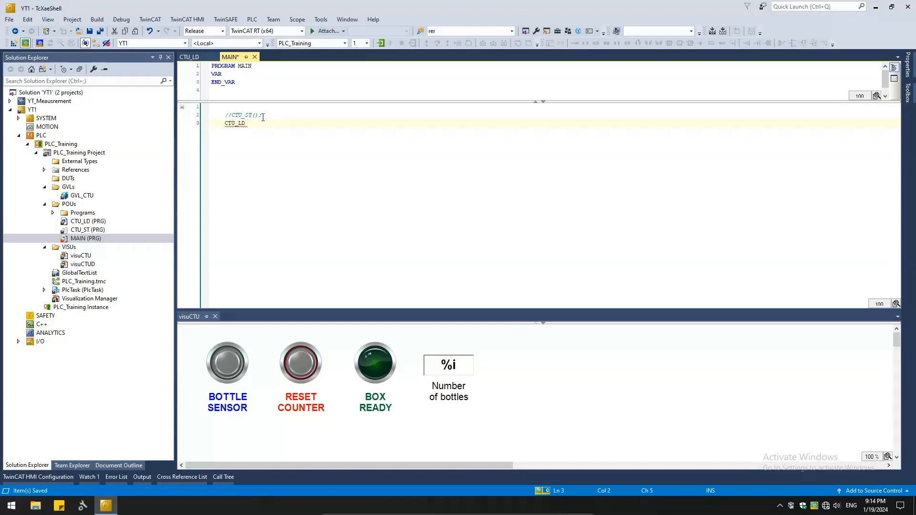
text(() ;)
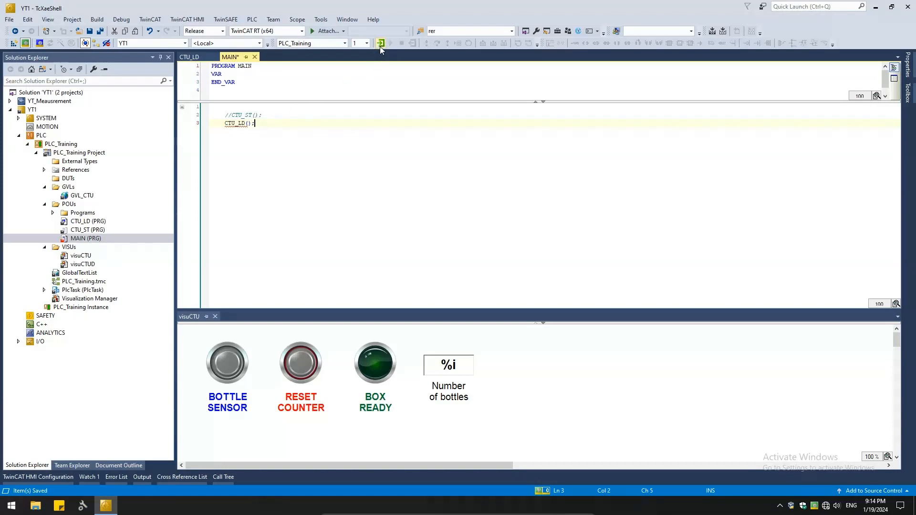
click(381, 43)
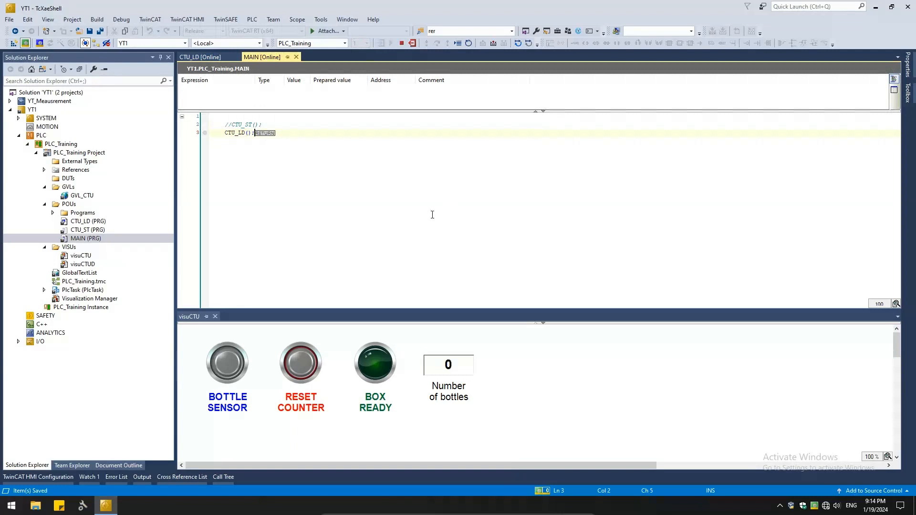
With CTU_LD online, pulse BOTTLE SENSOR until six bottles light Box Ready, then reset the count to 0
click(200, 57)
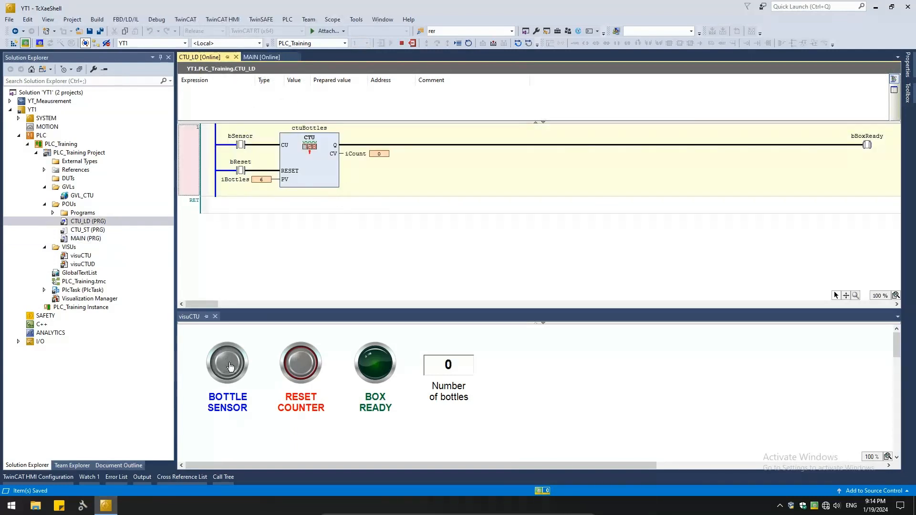
click(227, 360)
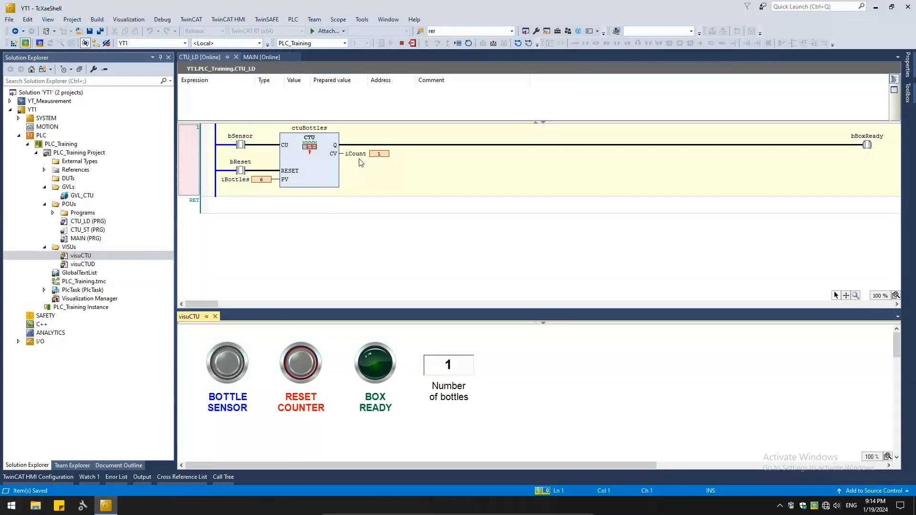
click(227, 361)
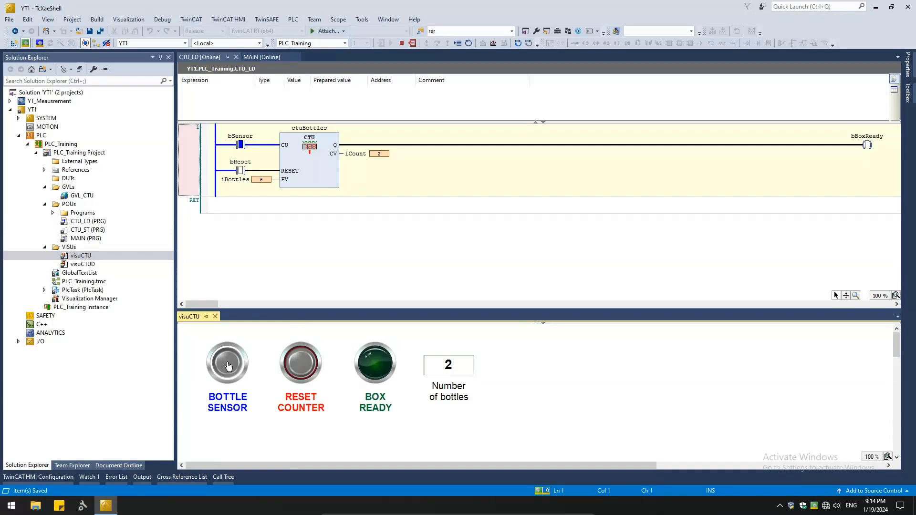
click(227, 361)
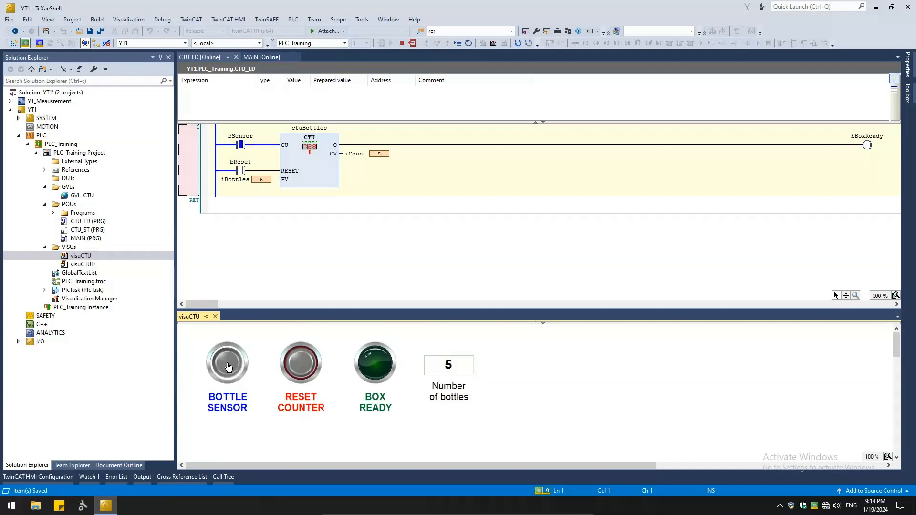
click(227, 361)
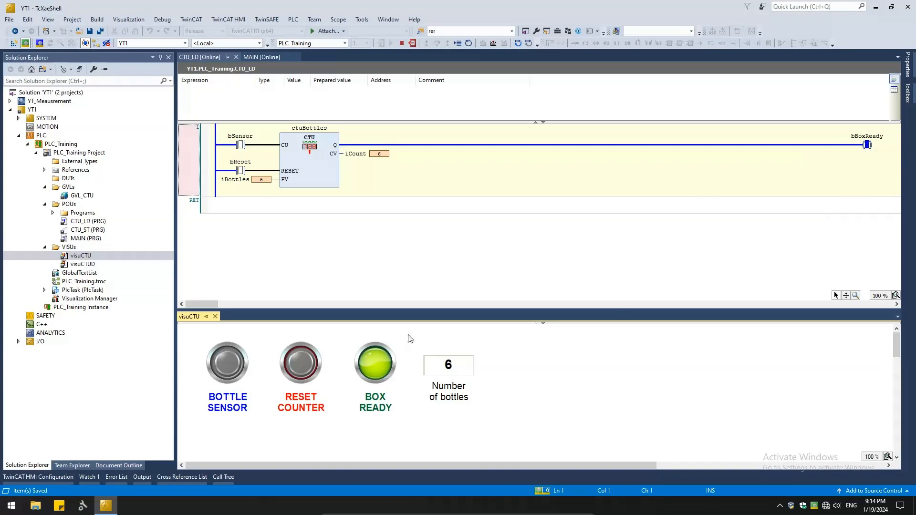
click(300, 361)
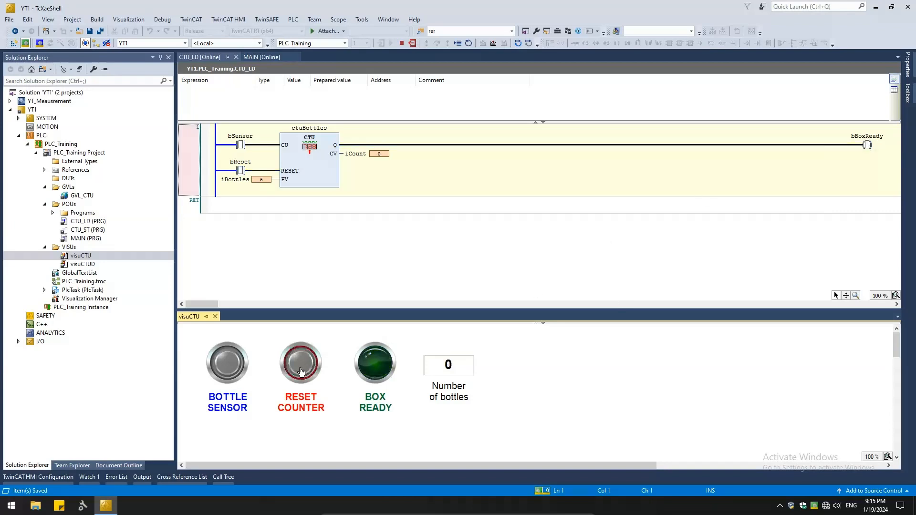
Count a few bottles again after the reset and reset the counter before reaching six
click(227, 363)
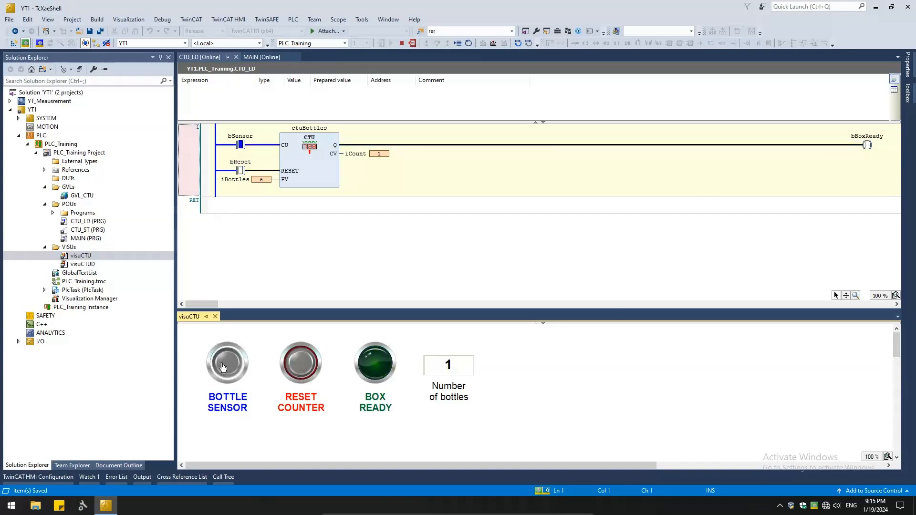
click(227, 363)
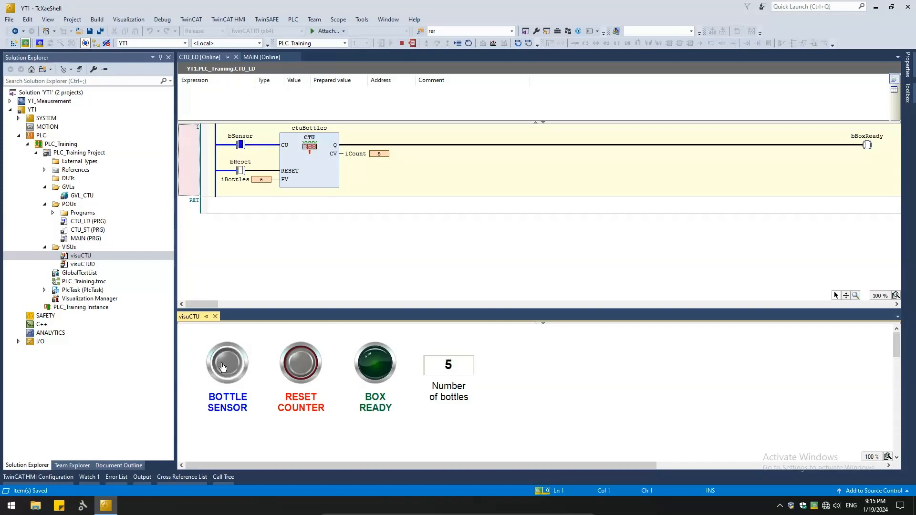
click(300, 362)
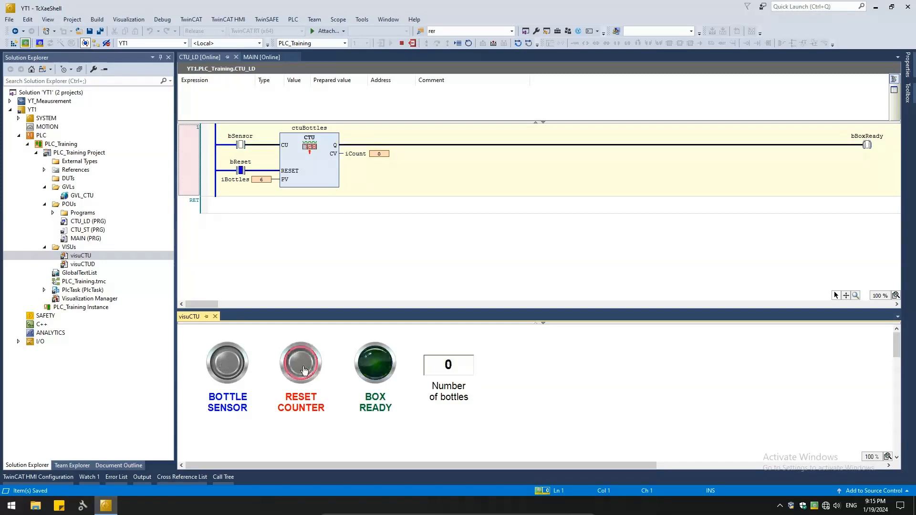
click(300, 364)
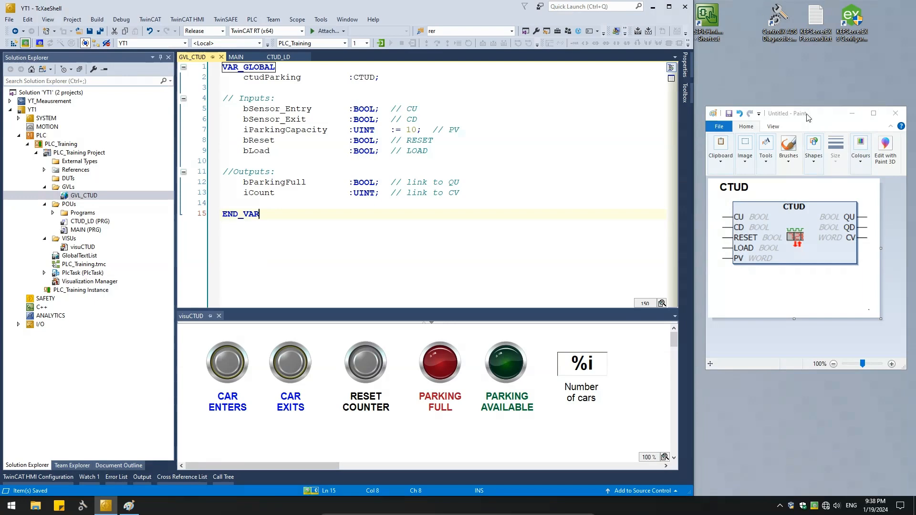
mouse_move(820, 234)
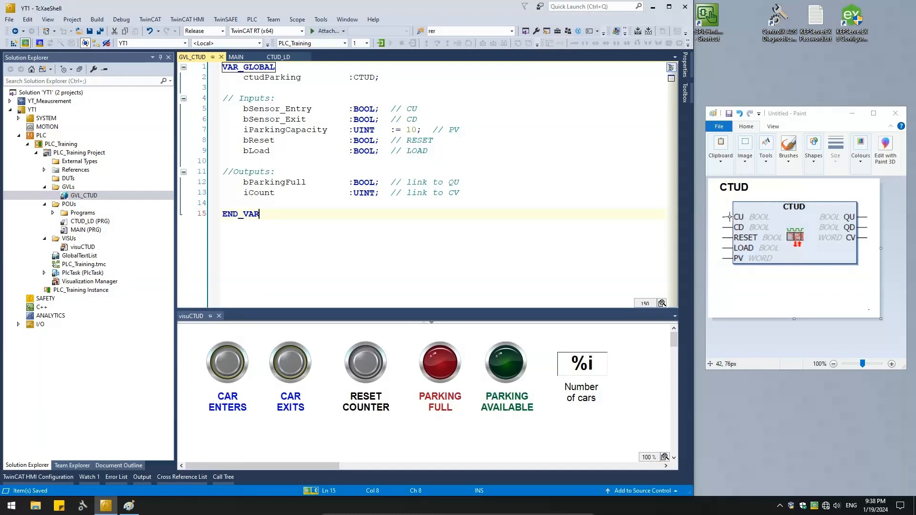
mouse_move(732, 223)
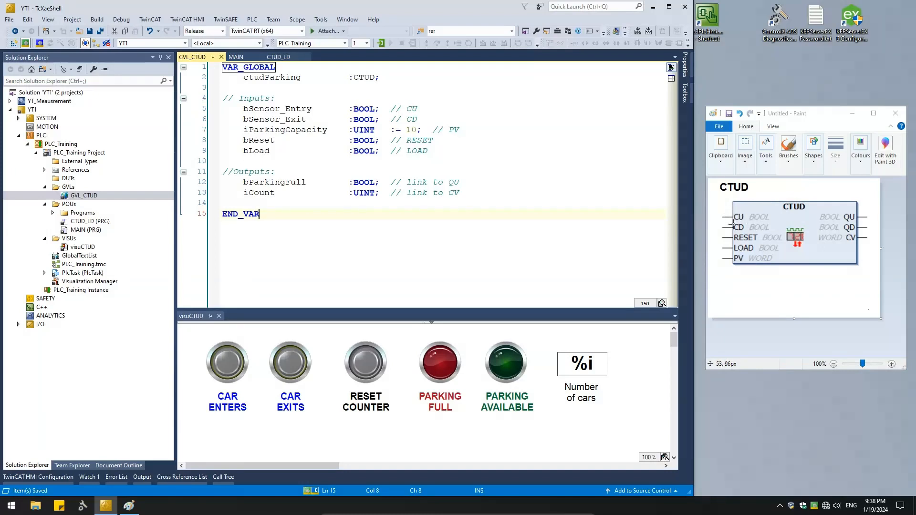
mouse_move(743, 242)
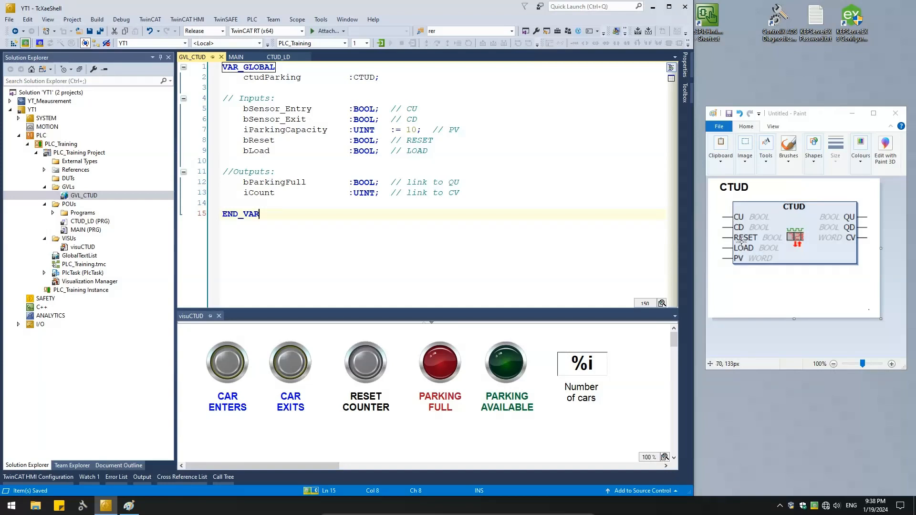
mouse_move(868, 264)
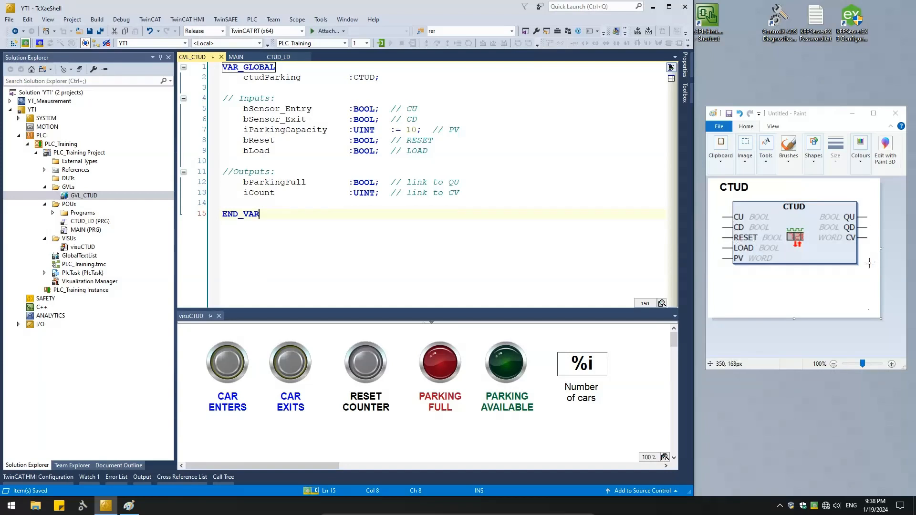
mouse_move(738, 264)
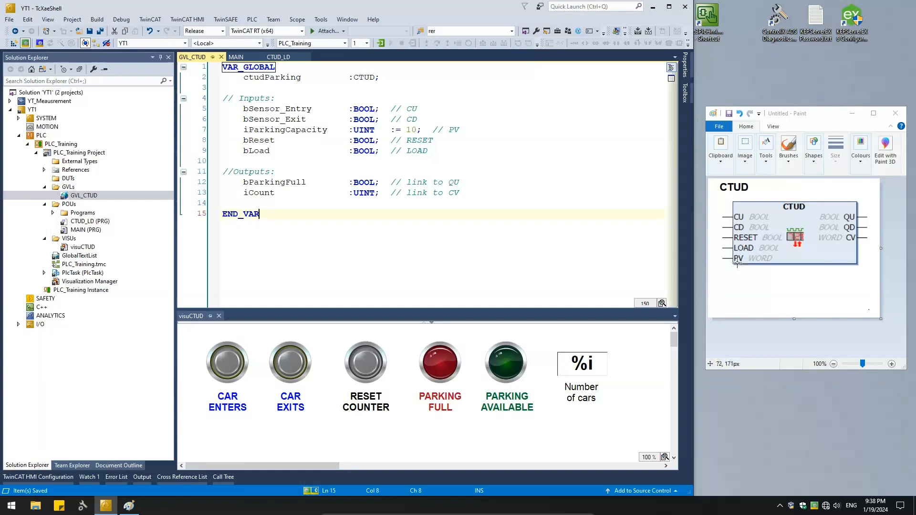
mouse_move(729, 262)
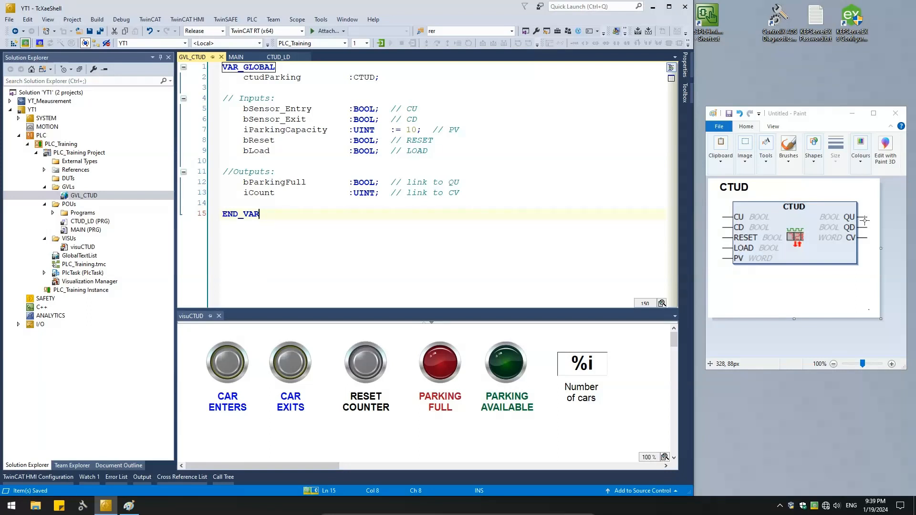
mouse_move(870, 248)
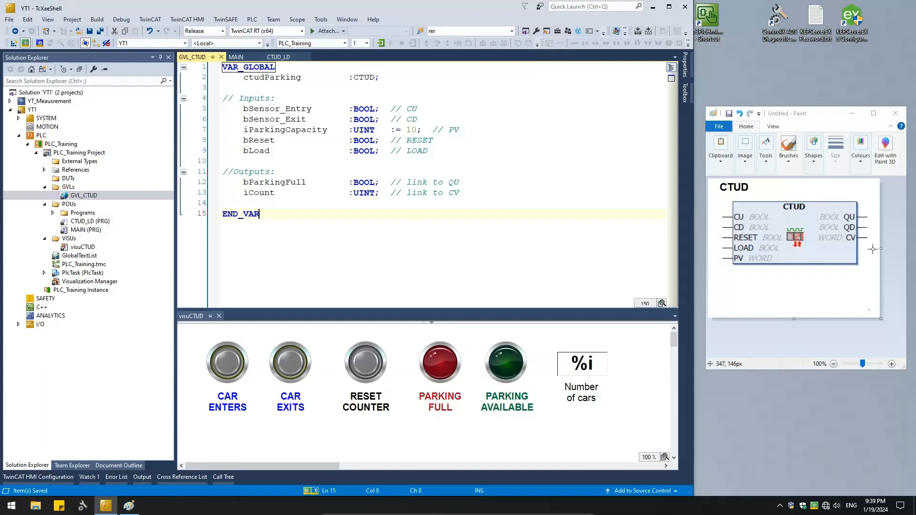
mouse_move(304, 85)
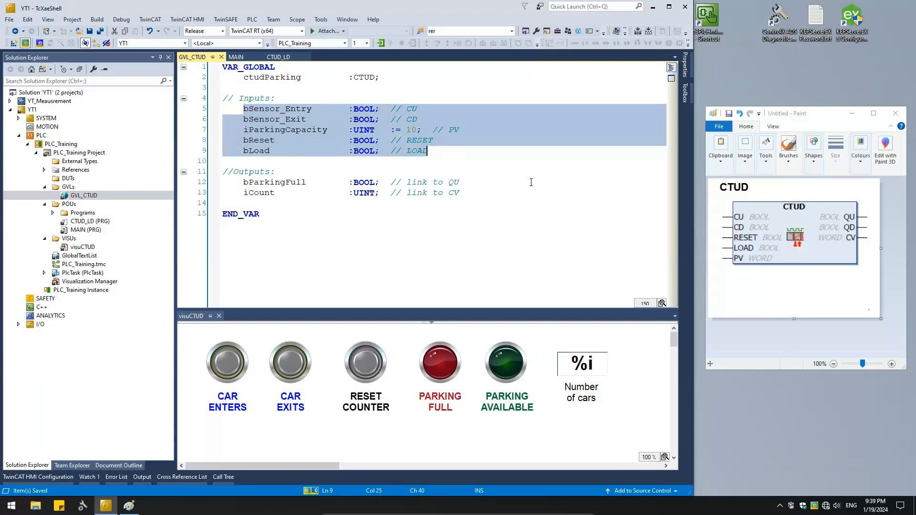
Comment out the bLoad declaration in GVL_CTUD with // and return to the CTUD_LD ladder diagram
click(263, 181)
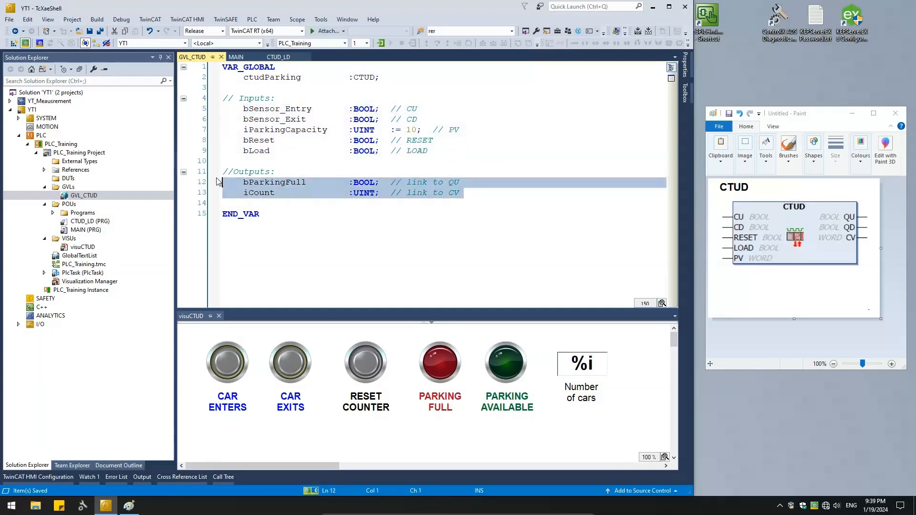
click(468, 151)
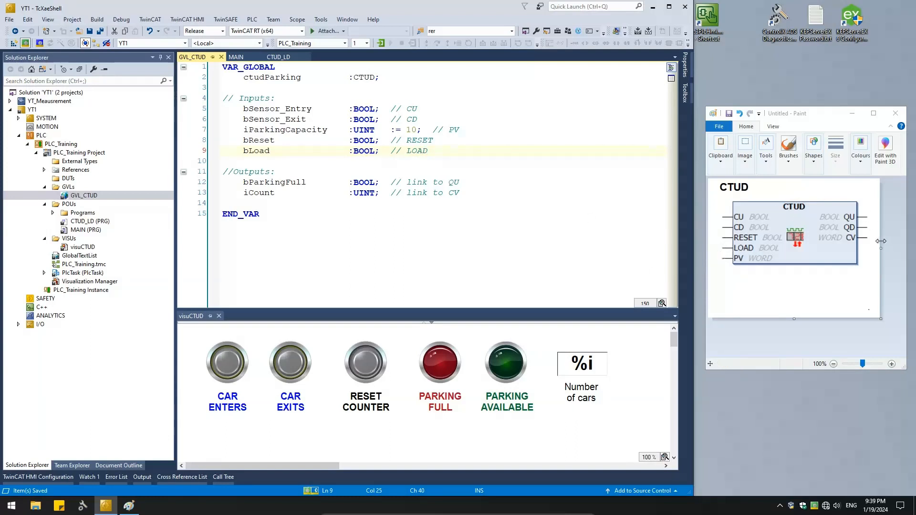
mouse_move(882, 245)
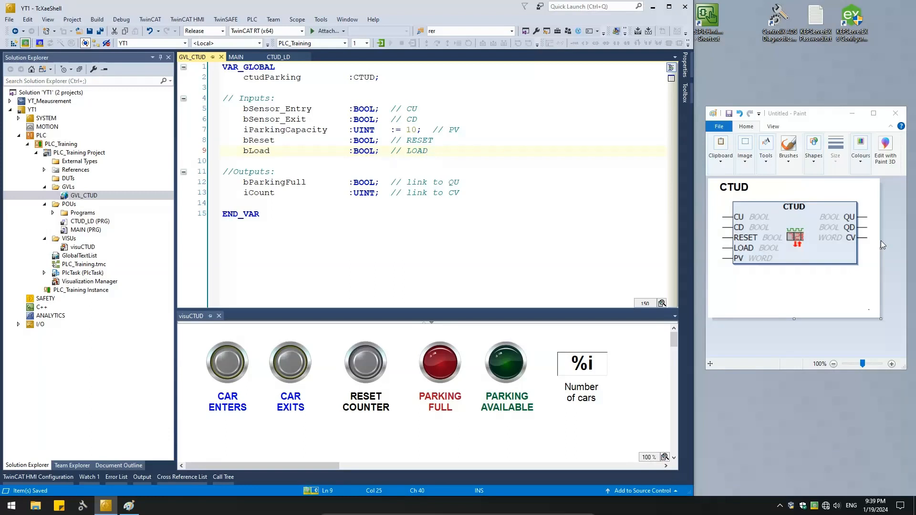
mouse_move(842, 247)
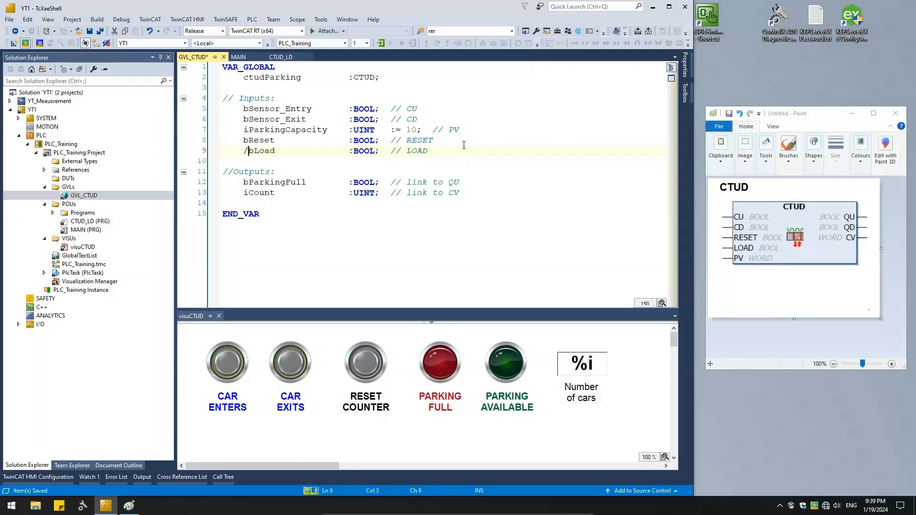
text(/)
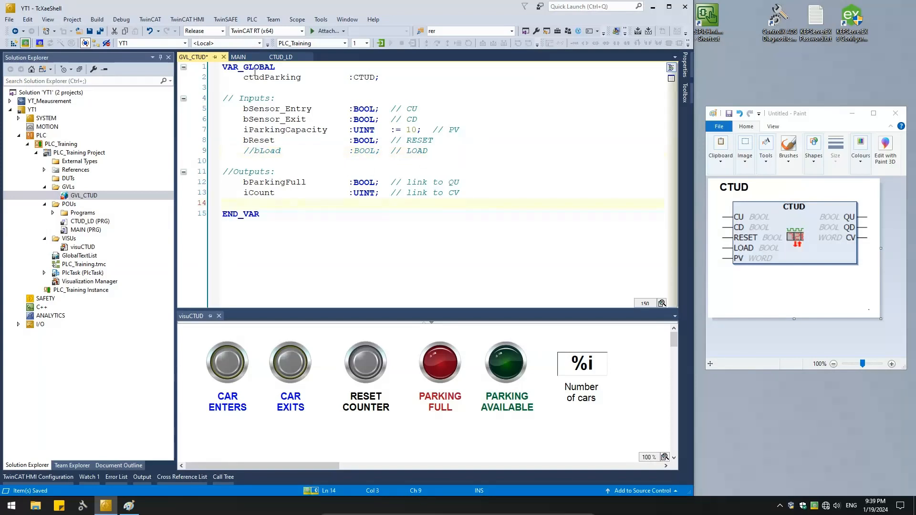
click(281, 56)
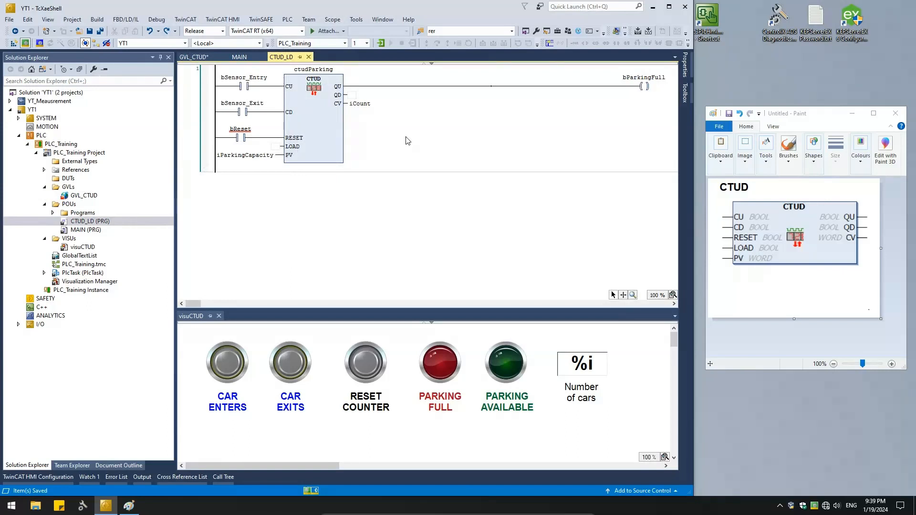
click(240, 129)
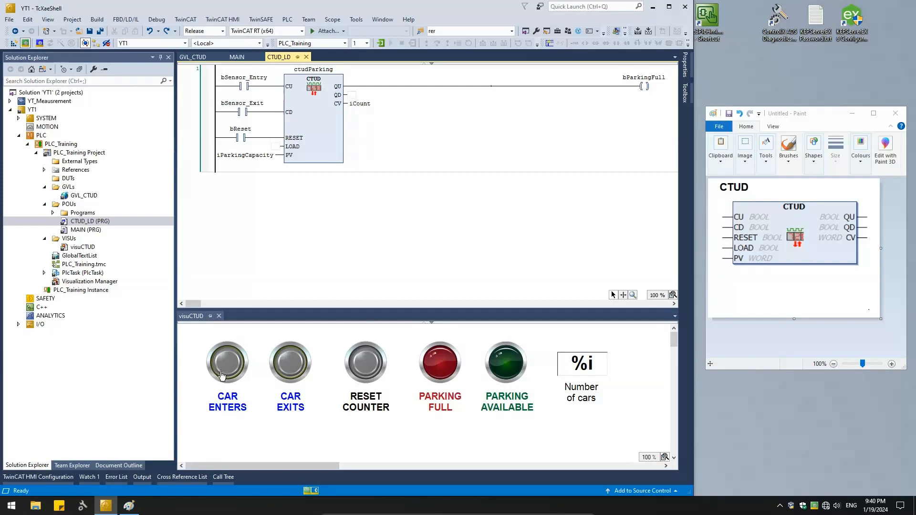
mouse_move(223, 377)
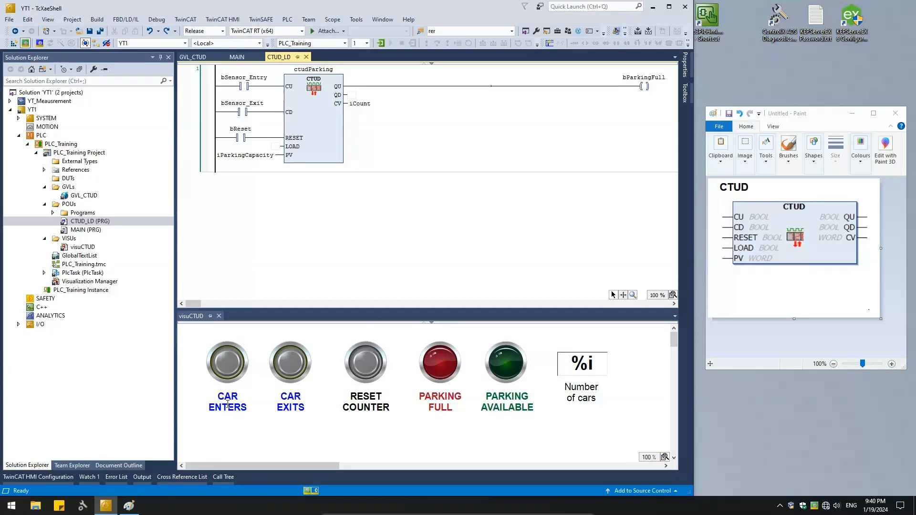
mouse_move(306, 361)
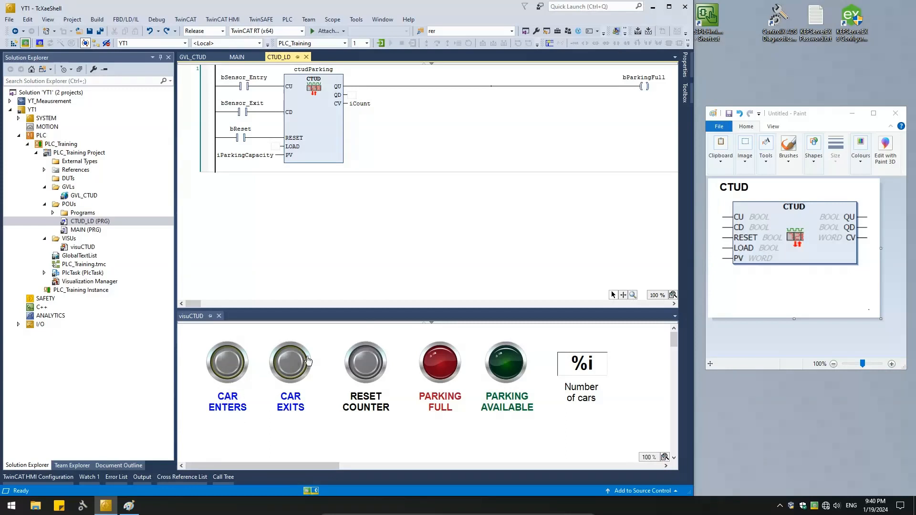
mouse_move(365, 361)
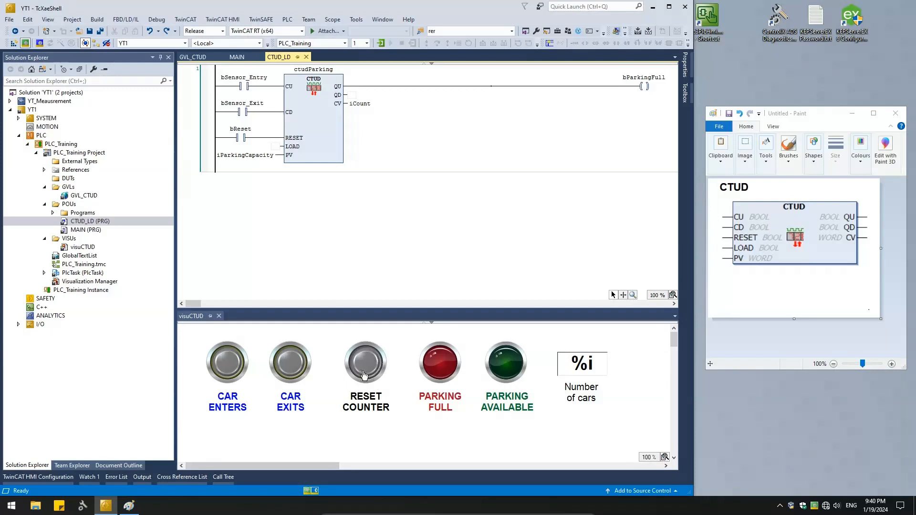
mouse_move(440, 371)
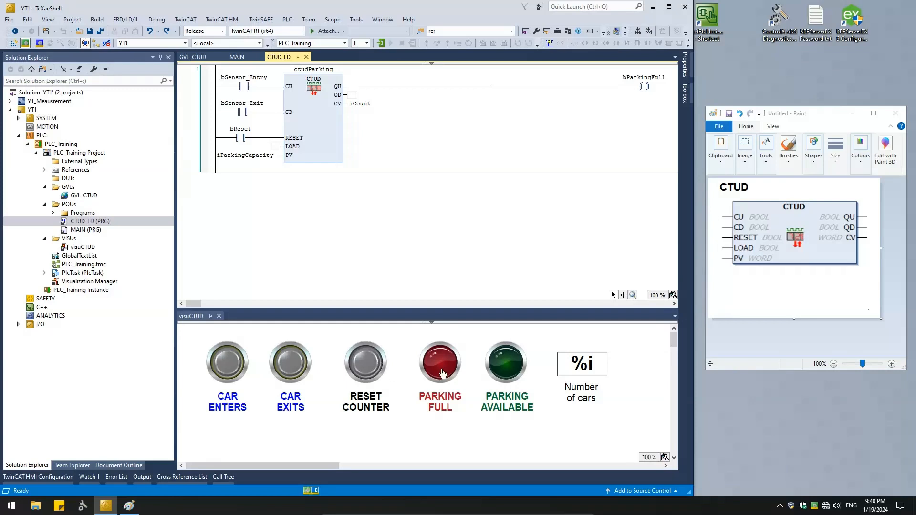
mouse_move(468, 376)
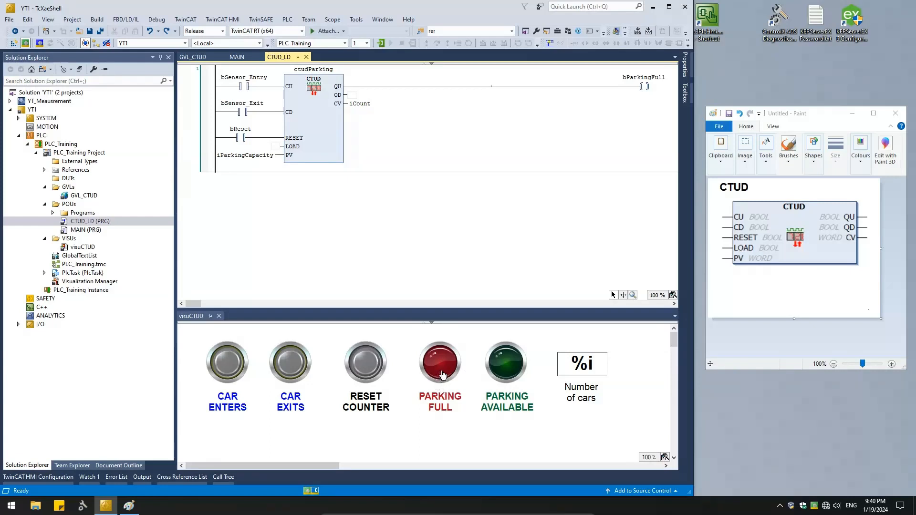
mouse_move(446, 390)
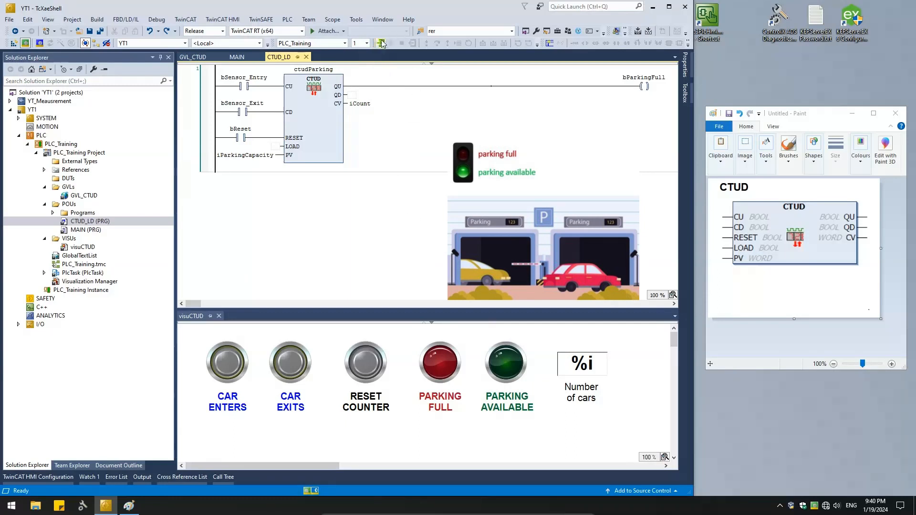
Log in to the PLC runtime, confirming 'Login with online change'
click(380, 43)
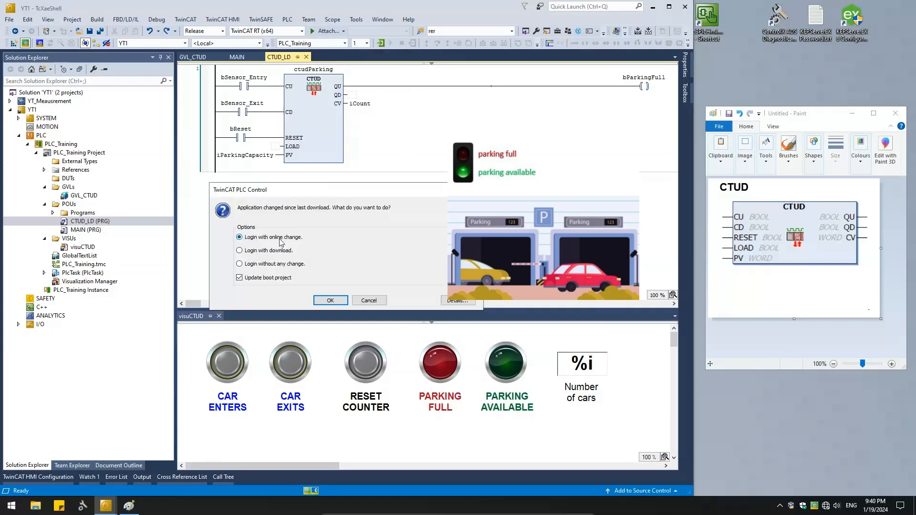
click(330, 301)
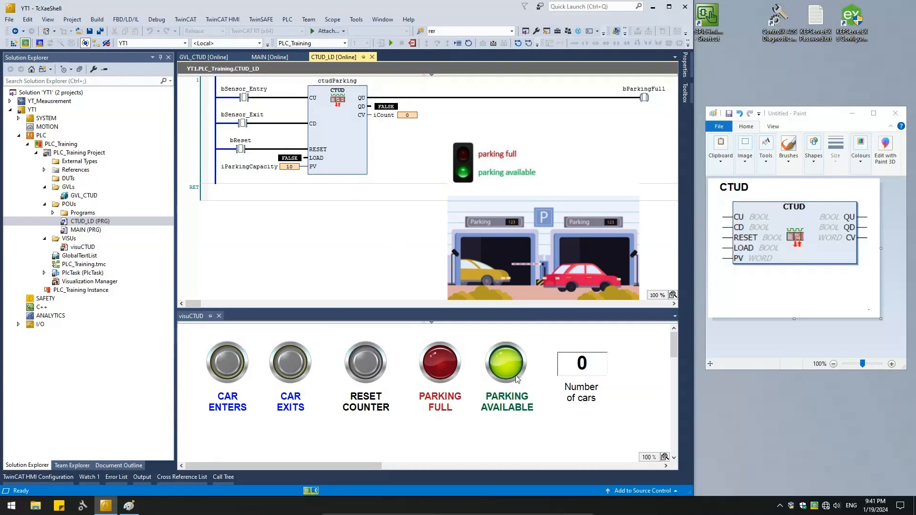
mouse_move(506, 407)
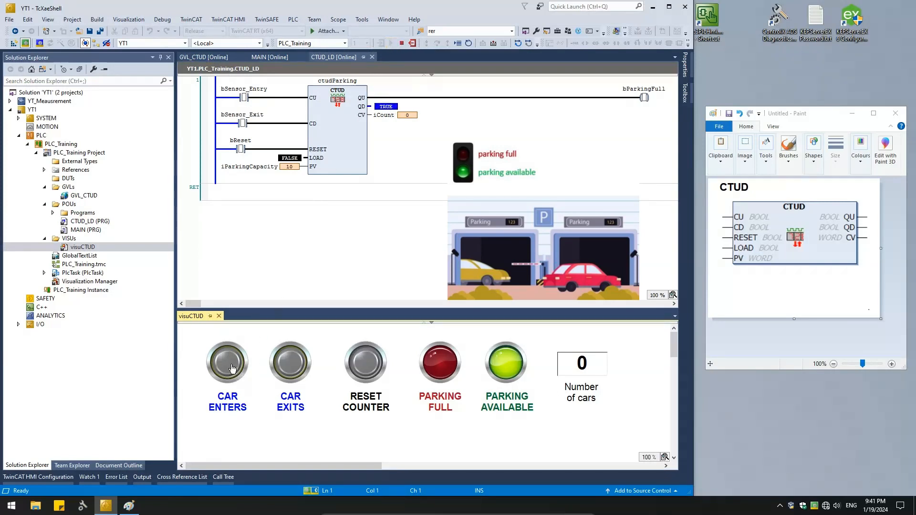
Simulate cars entering the garage with CAR ENTERS, then let two leave with CAR EXITS
click(227, 361)
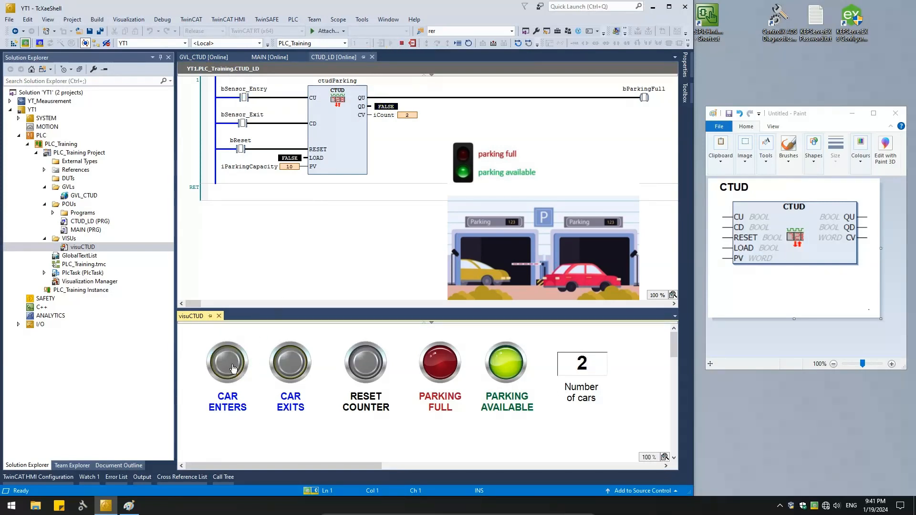
click(227, 360)
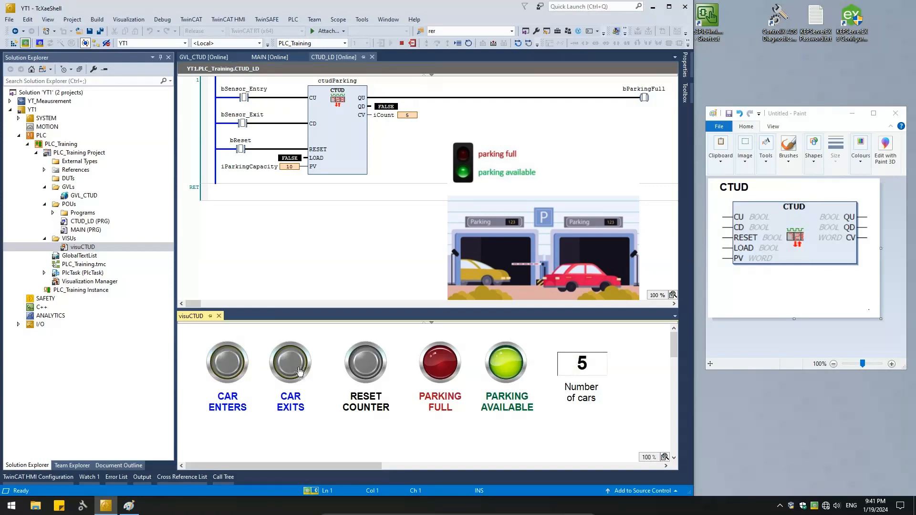
click(291, 361)
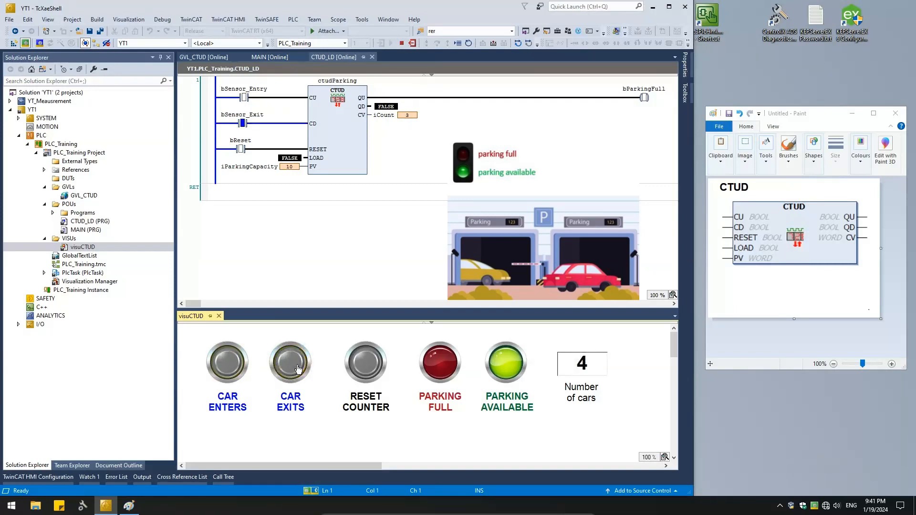
click(290, 361)
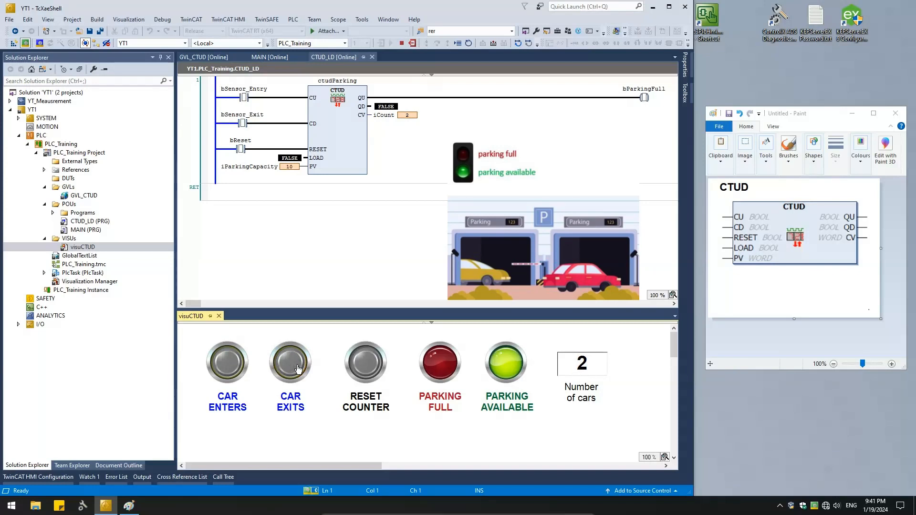
Add entering cars until the count reaches 10 and PARKING FULL lights, then let one exit, leaving 9
click(227, 363)
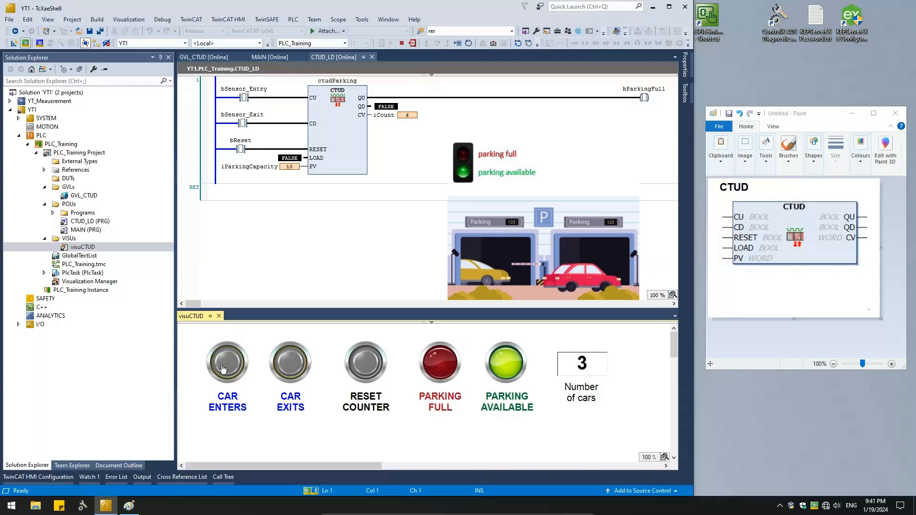
click(227, 361)
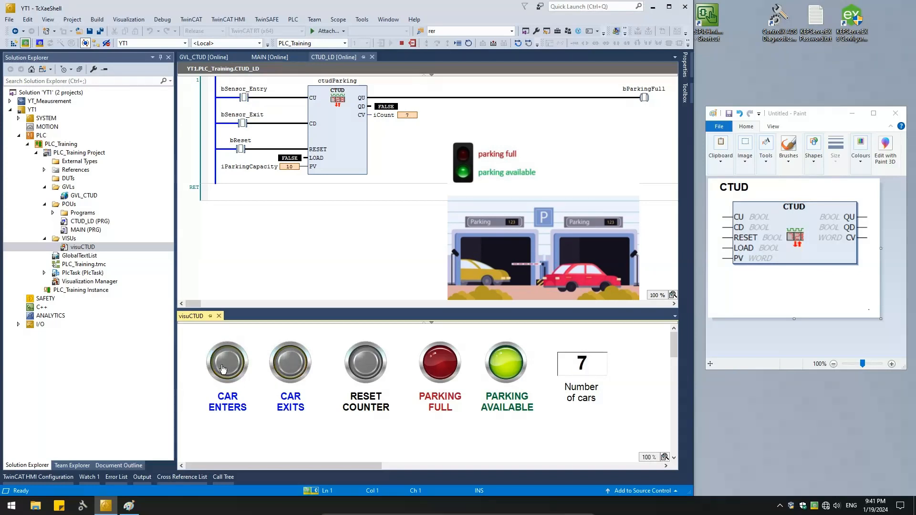
click(227, 361)
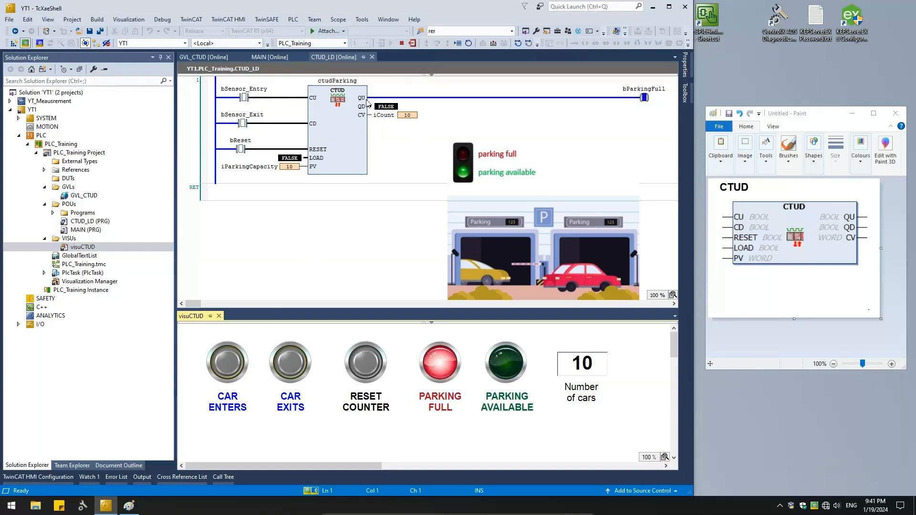
mouse_move(387, 123)
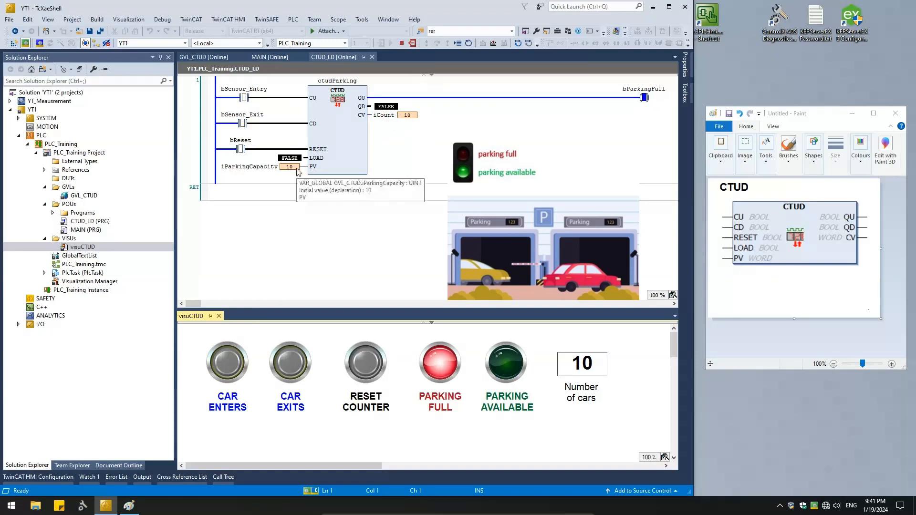
mouse_move(430, 101)
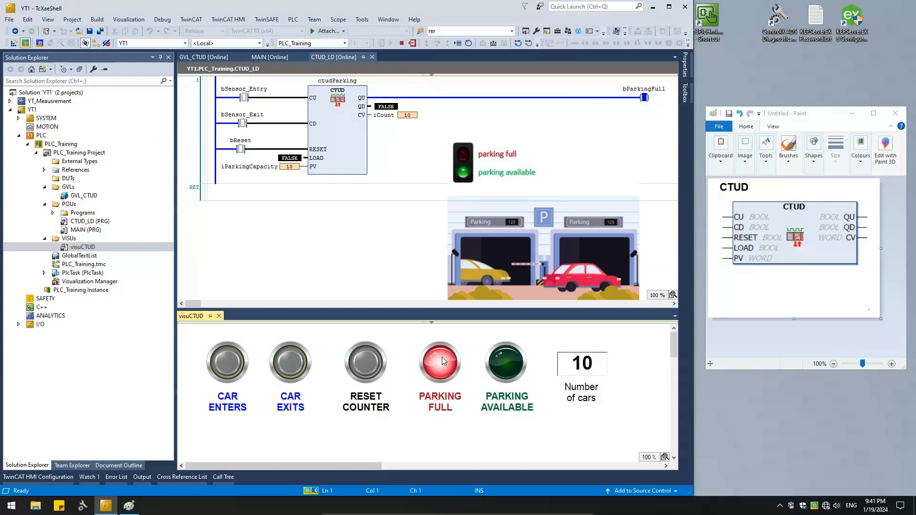
mouse_move(298, 376)
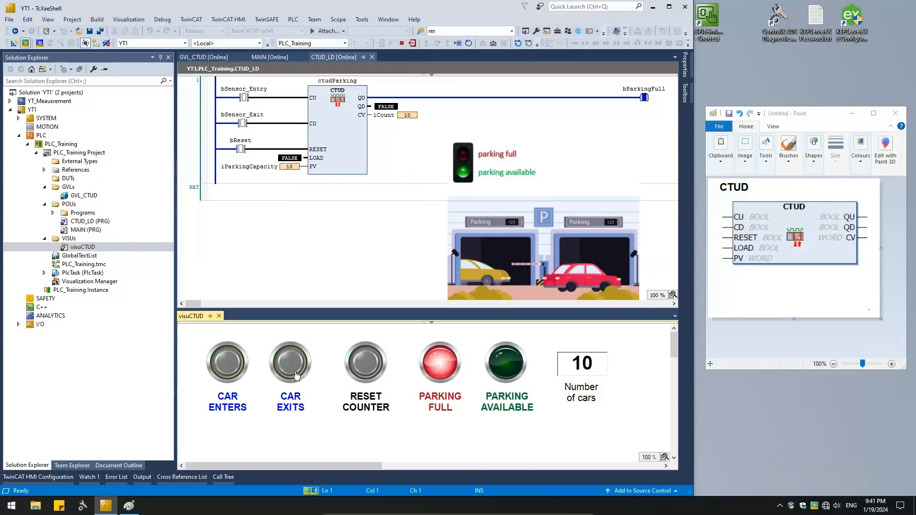
click(290, 361)
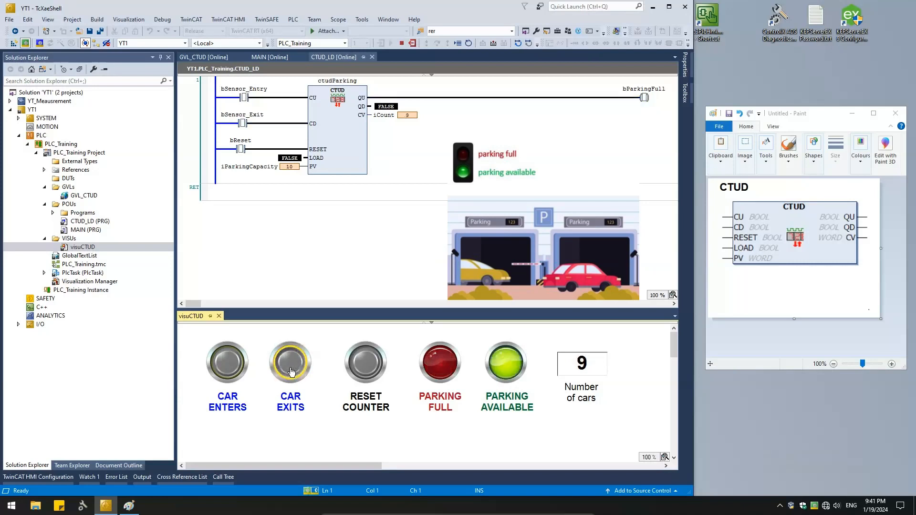
mouse_move(506, 363)
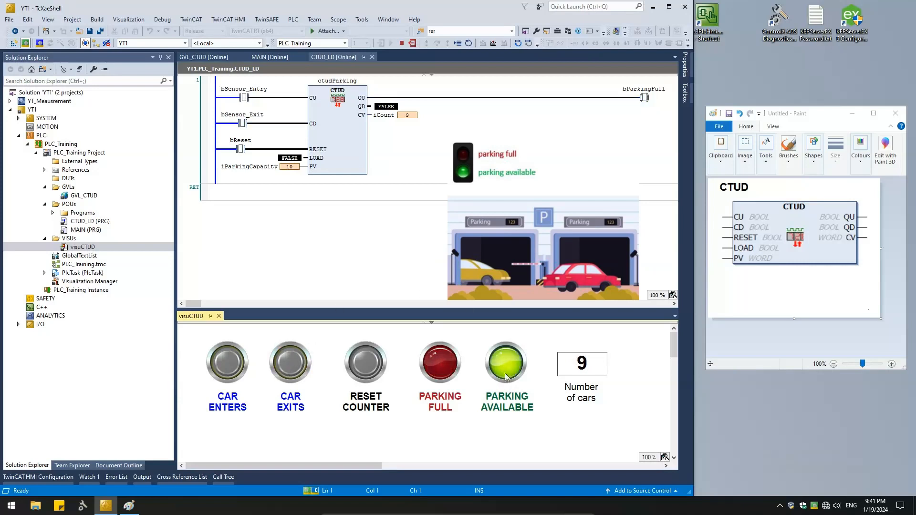